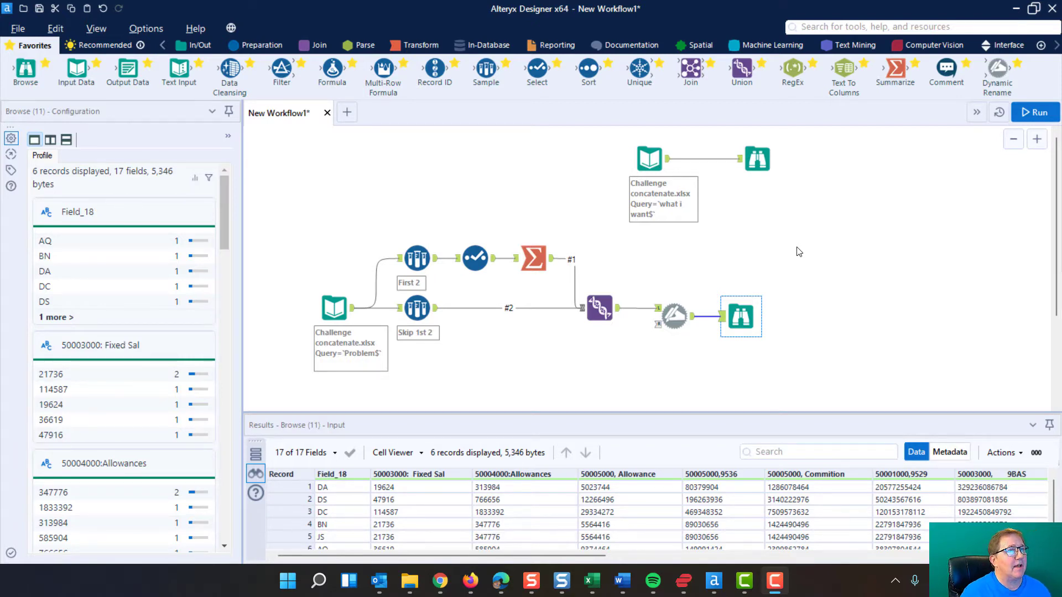
- Inspect the Problem$ sheet's raw 8 records, with two header-piece rows above the data
left_click(333, 307)
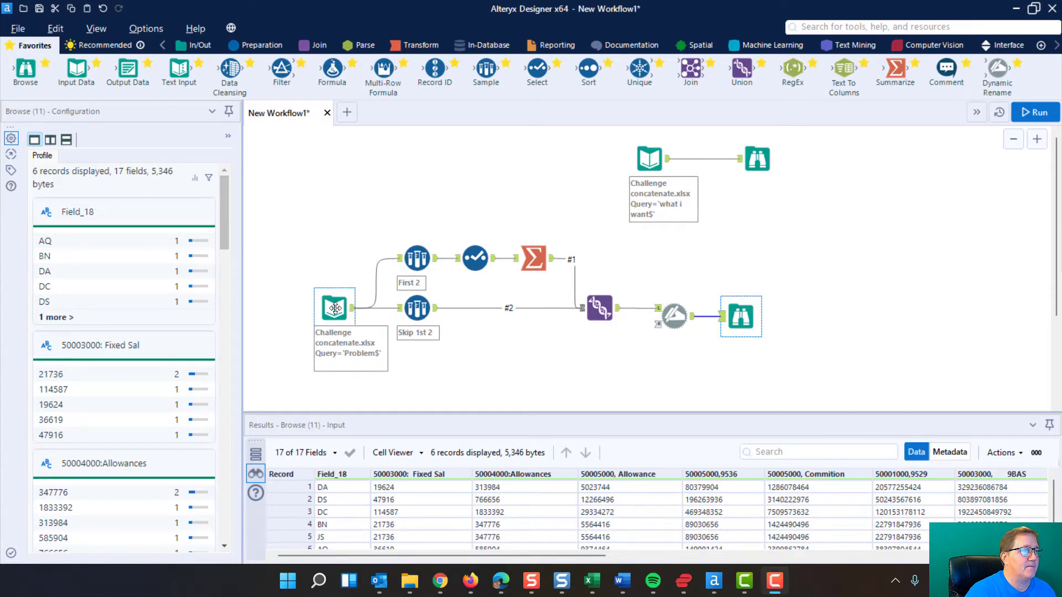
left_click(333, 307)
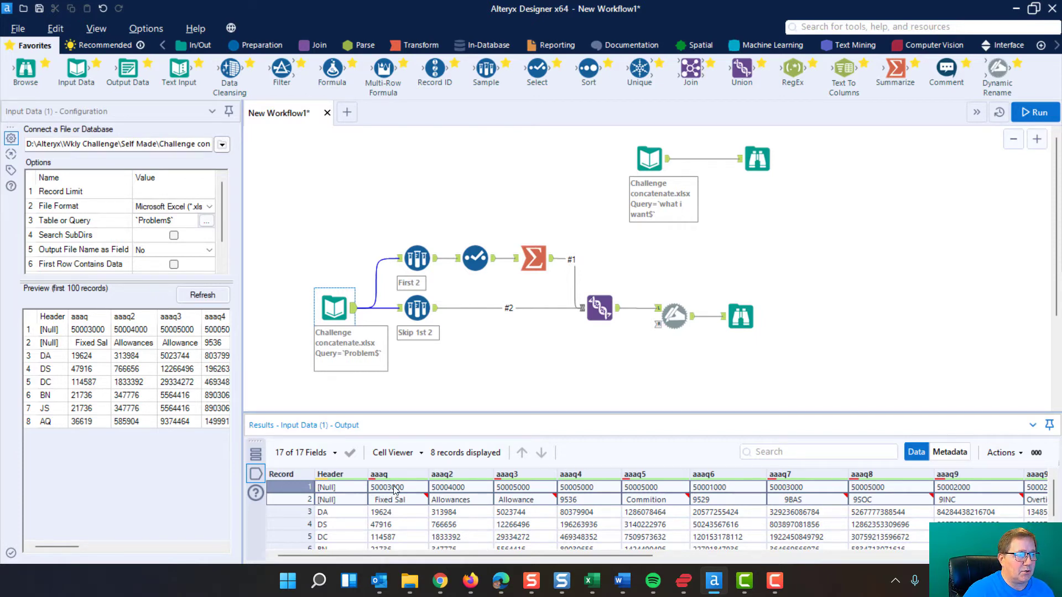
mouse_move(389, 499)
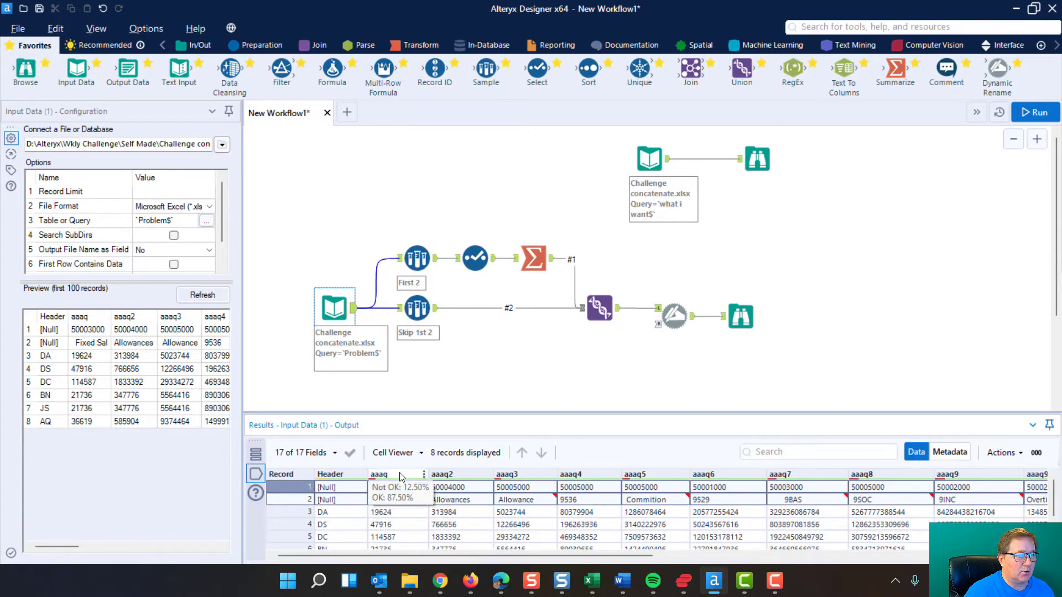
left_click(393, 452)
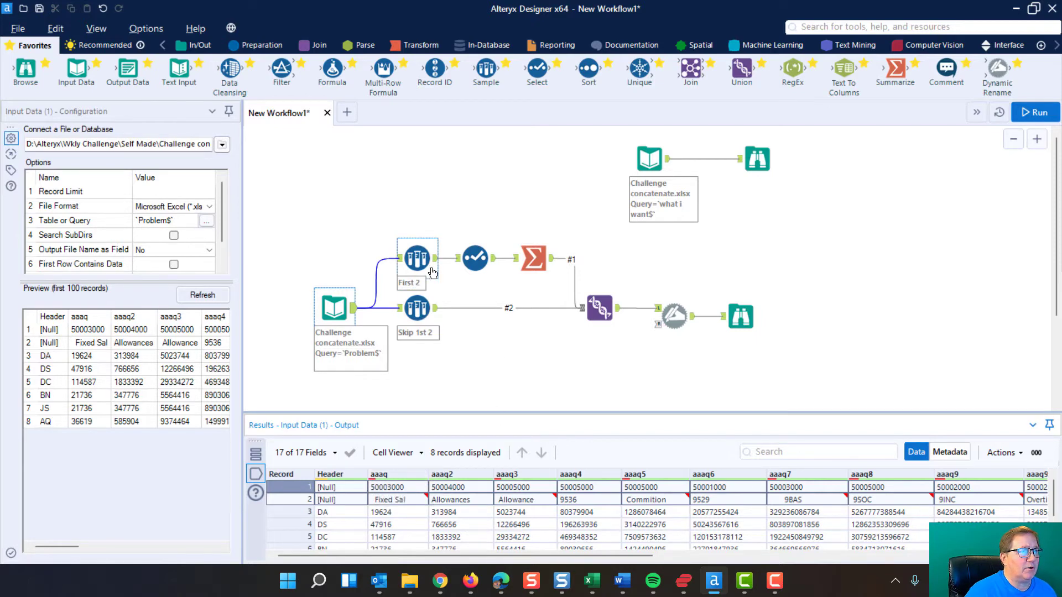
mouse_move(416, 259)
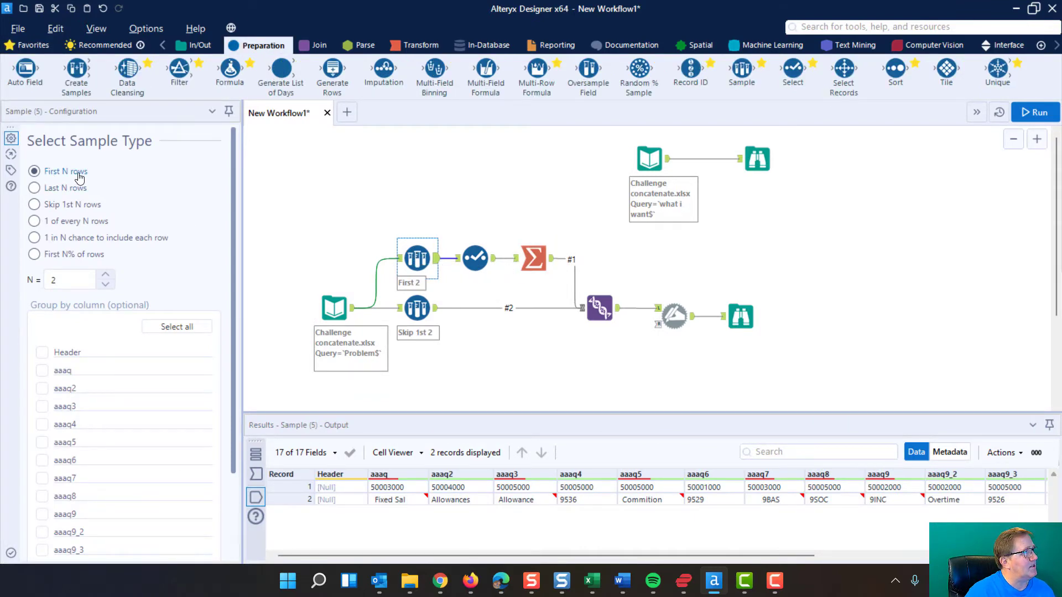
- Review the First 2 and Skip 1st 2 sampling settings and their outputs
left_click(69, 280)
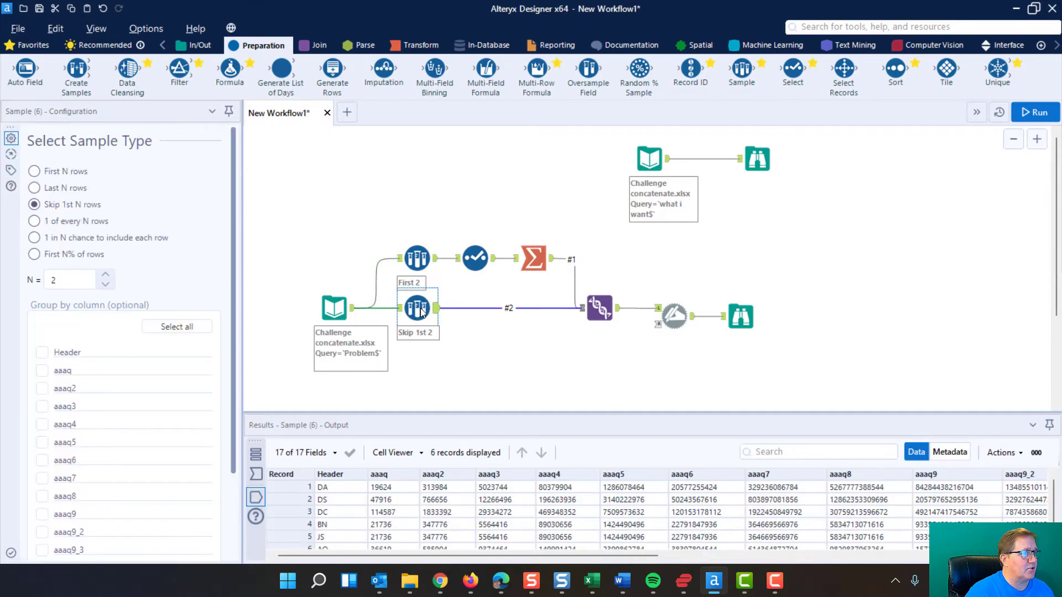
mouse_move(61, 210)
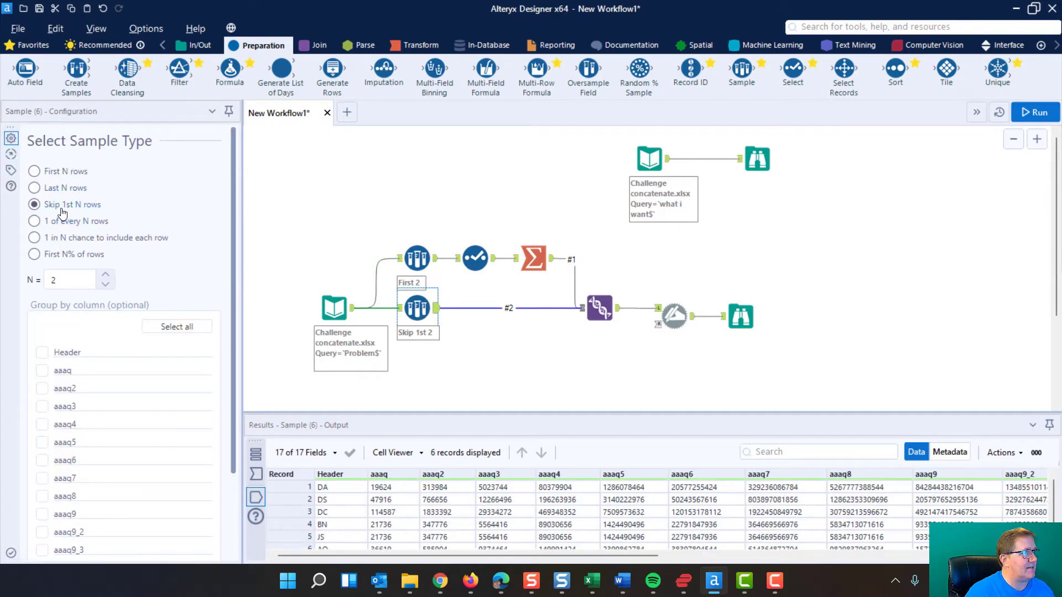
left_click(69, 280)
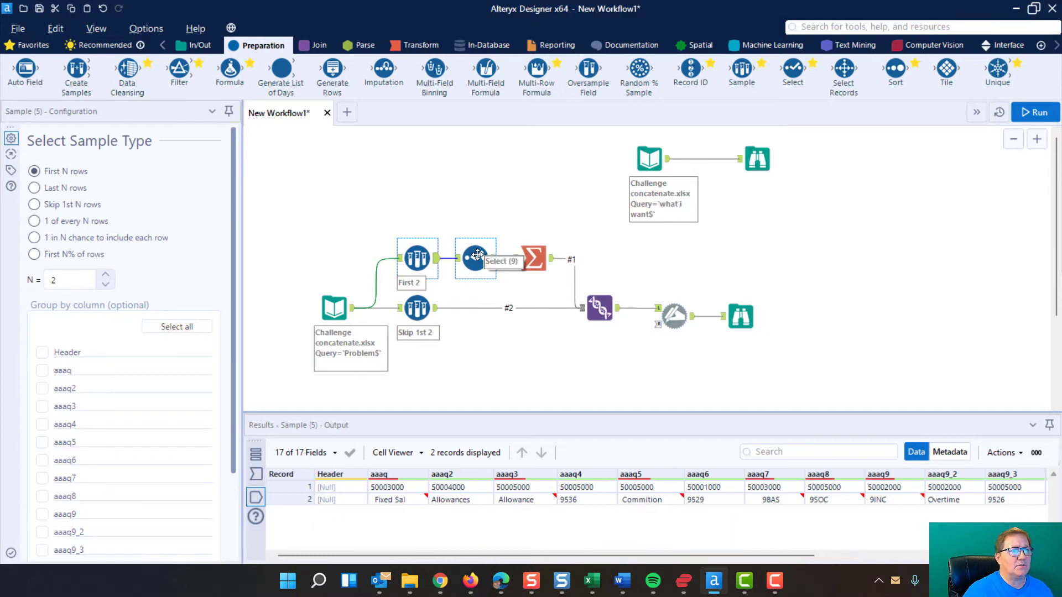
- Highlight all fields in the Select tool and revert them to their original types
left_click(473, 259)
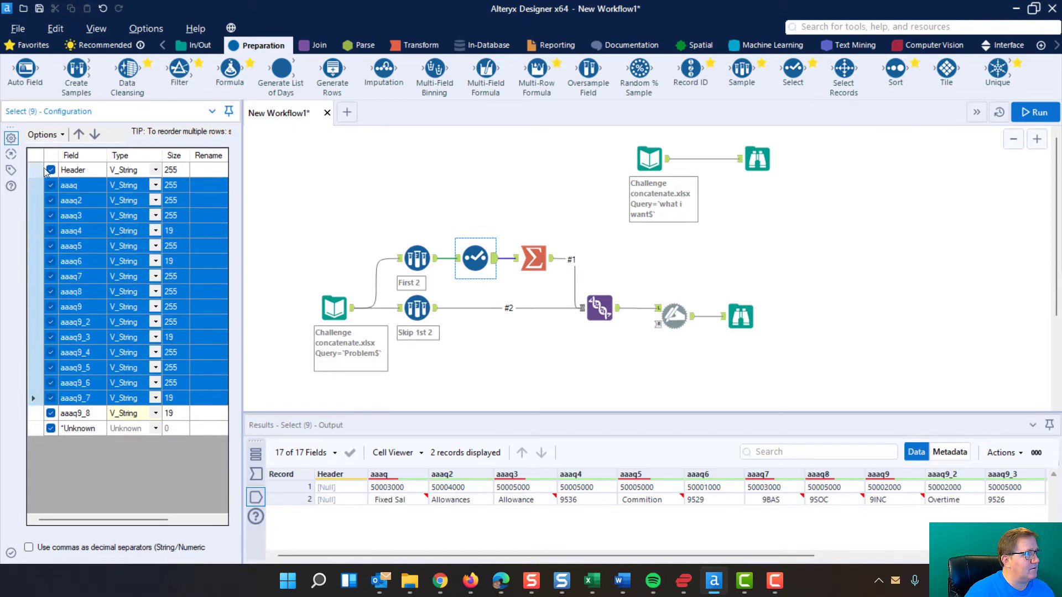
left_click(50, 169)
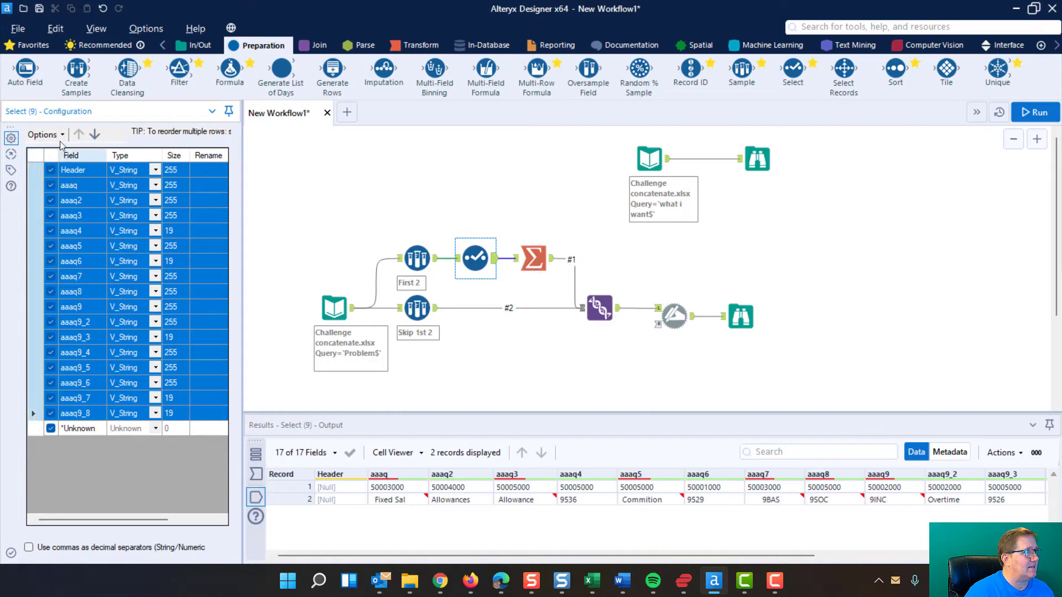
left_click(44, 134)
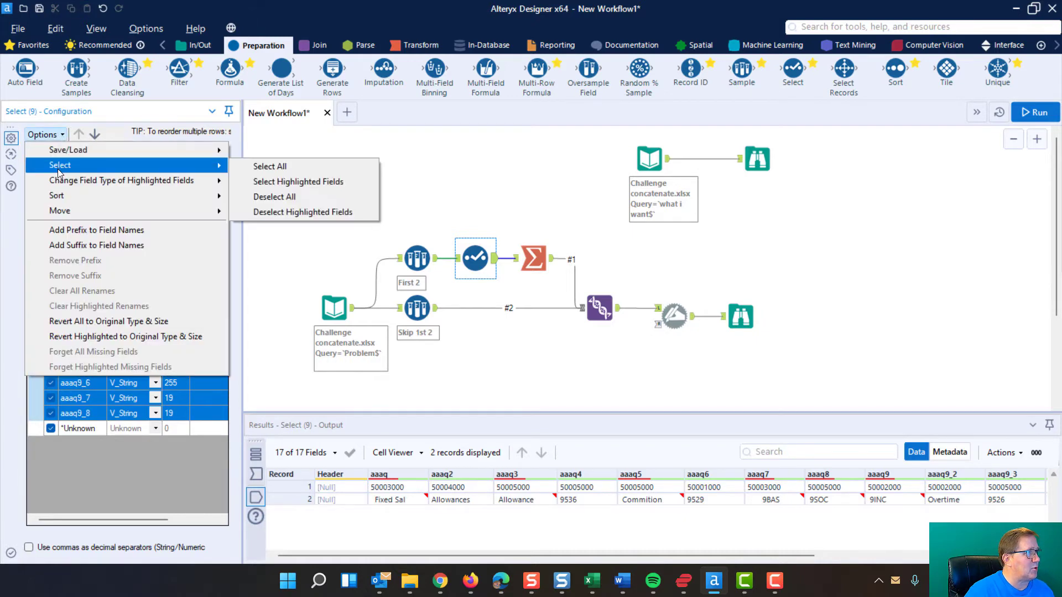
mouse_move(120, 181)
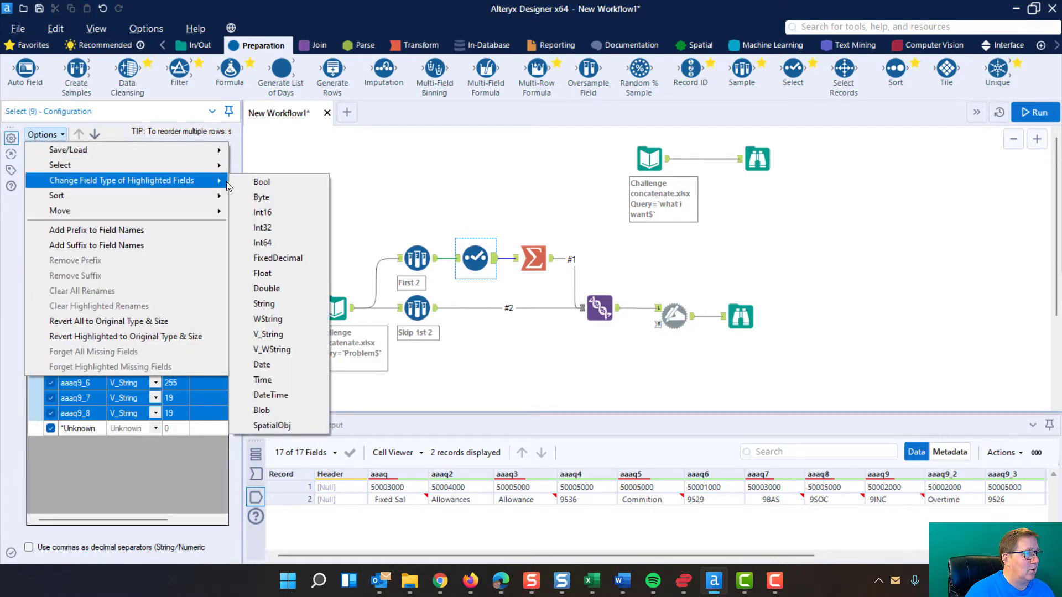
mouse_move(108, 321)
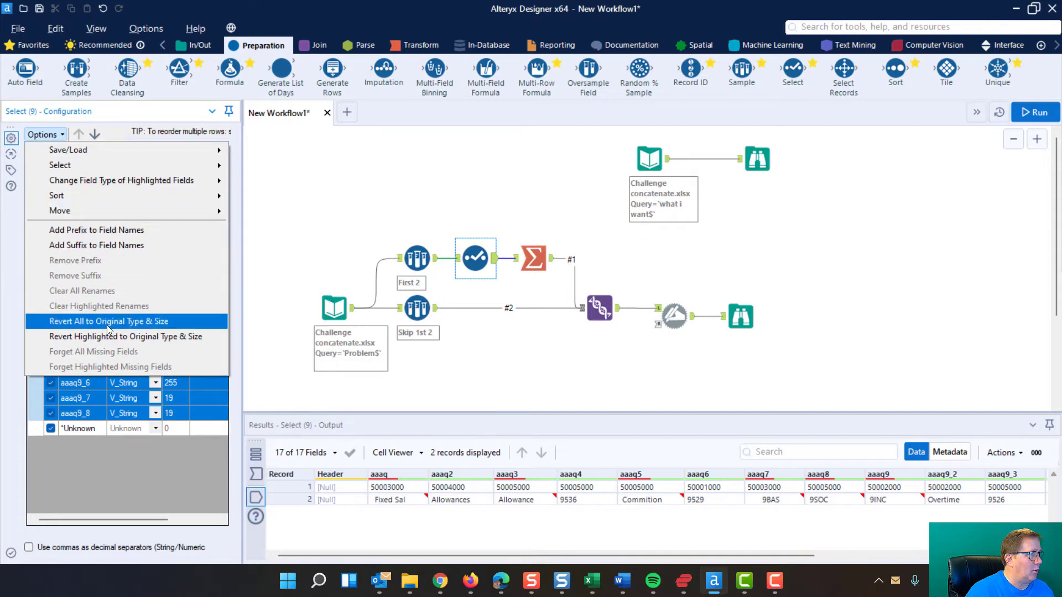
left_click(109, 321)
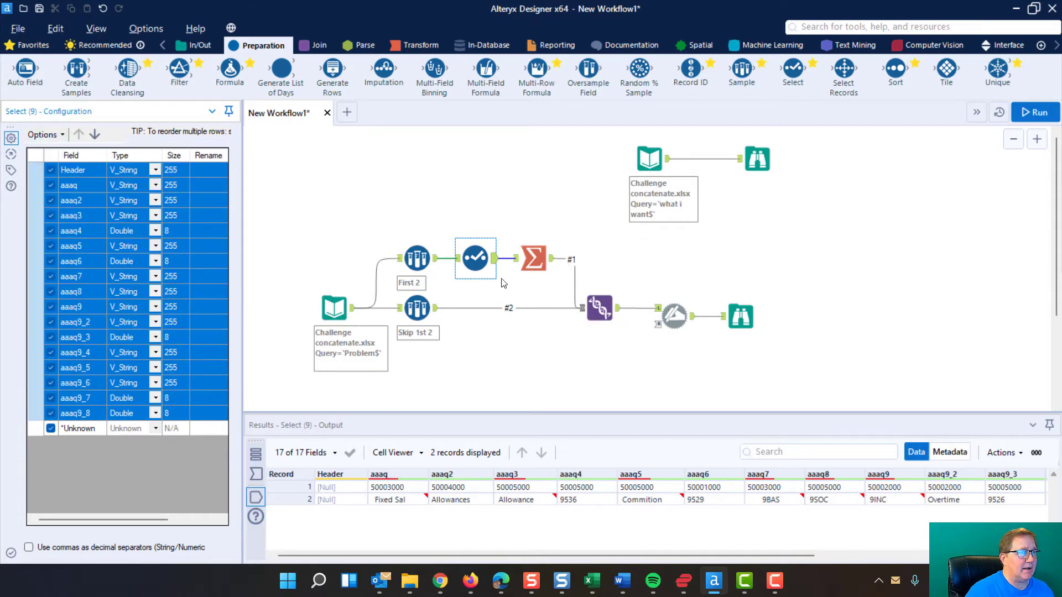
mouse_move(132, 230)
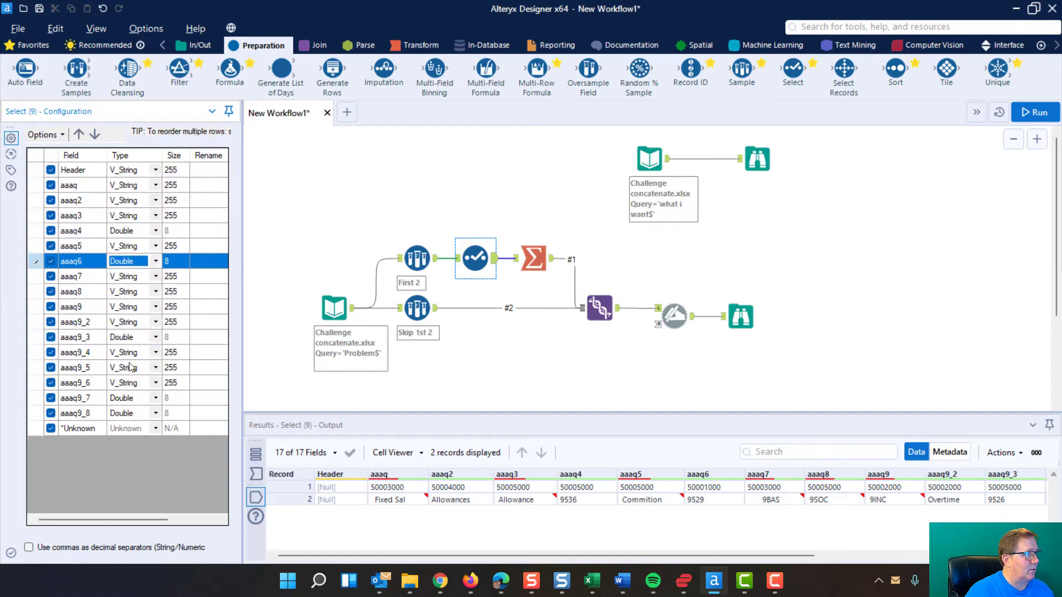
- Change every highlighted field, including the Double columns, to V_String
left_click(416, 260)
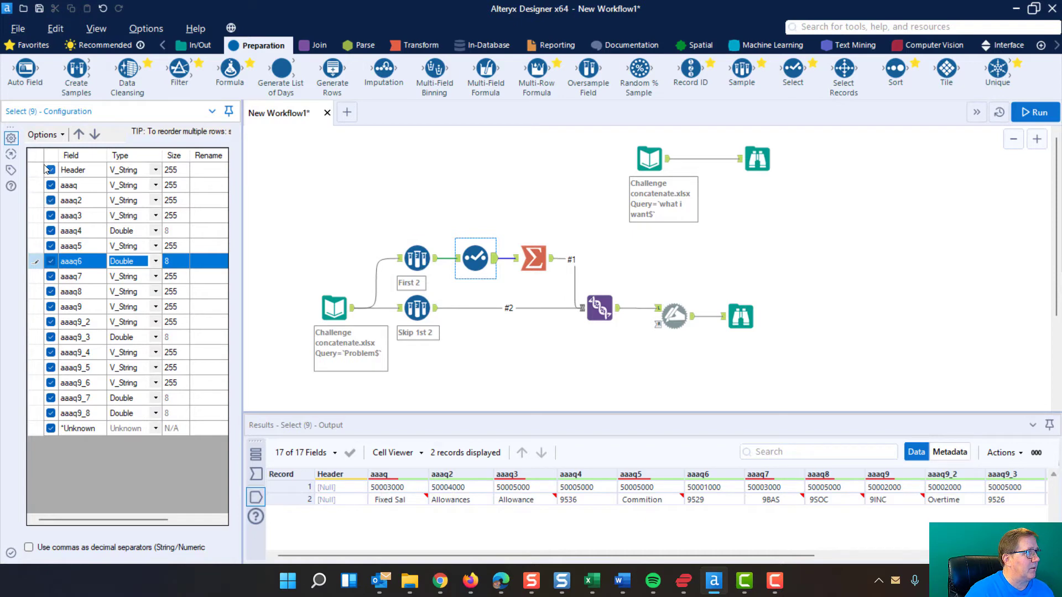
left_click(51, 155)
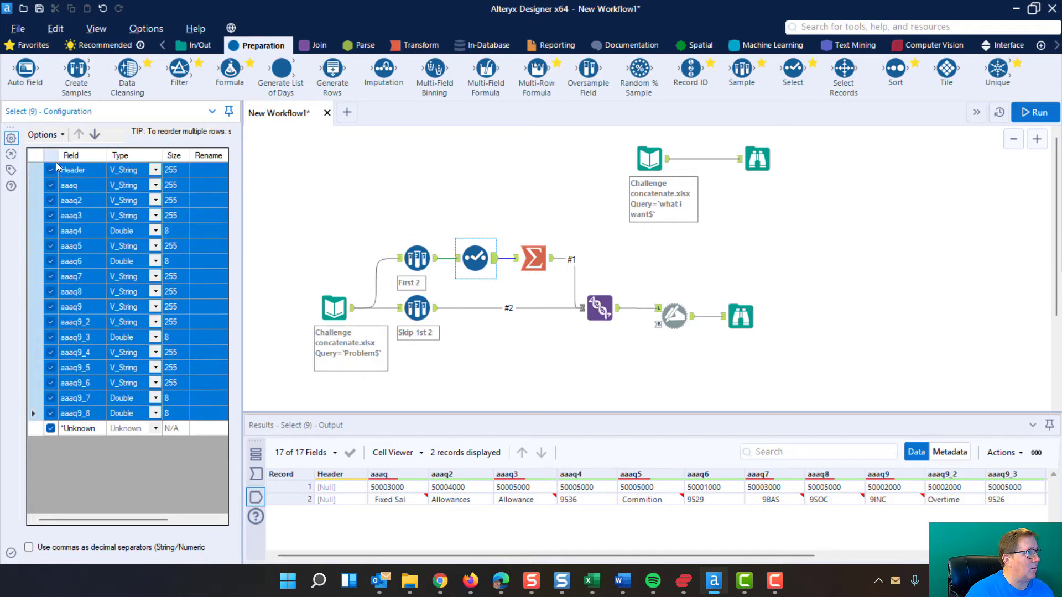
left_click(43, 134)
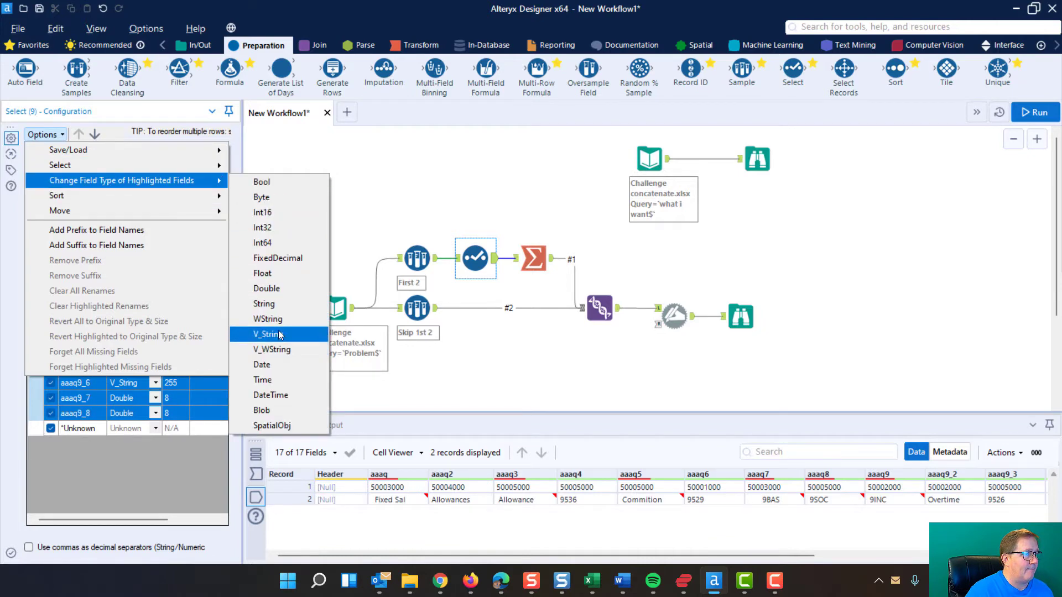
left_click(267, 334)
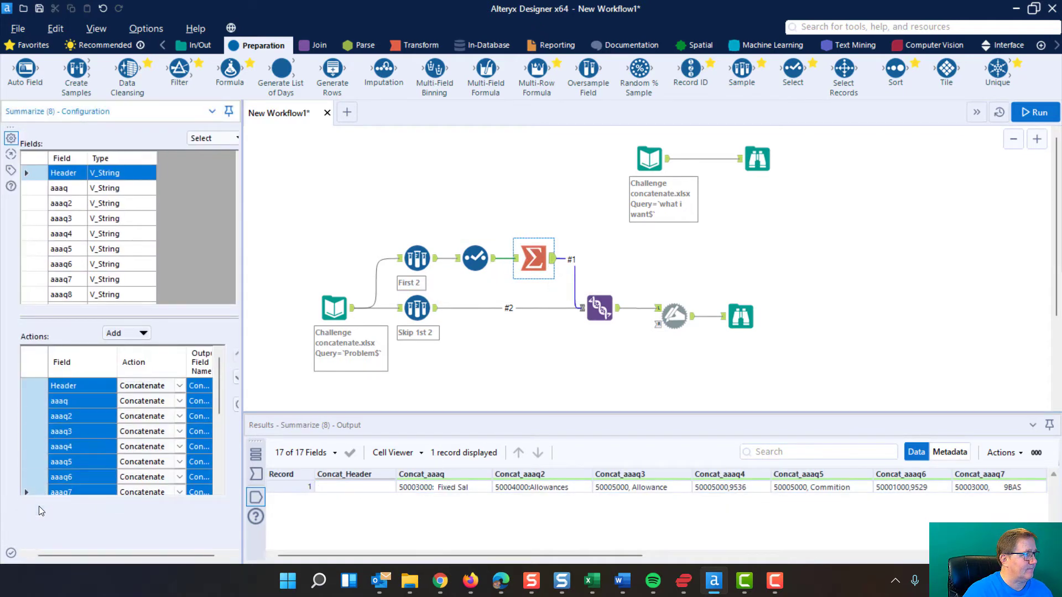
- Rebuild the Summarize actions as Concatenate for every field, Header through aaaq9_8
scroll("down", 3)
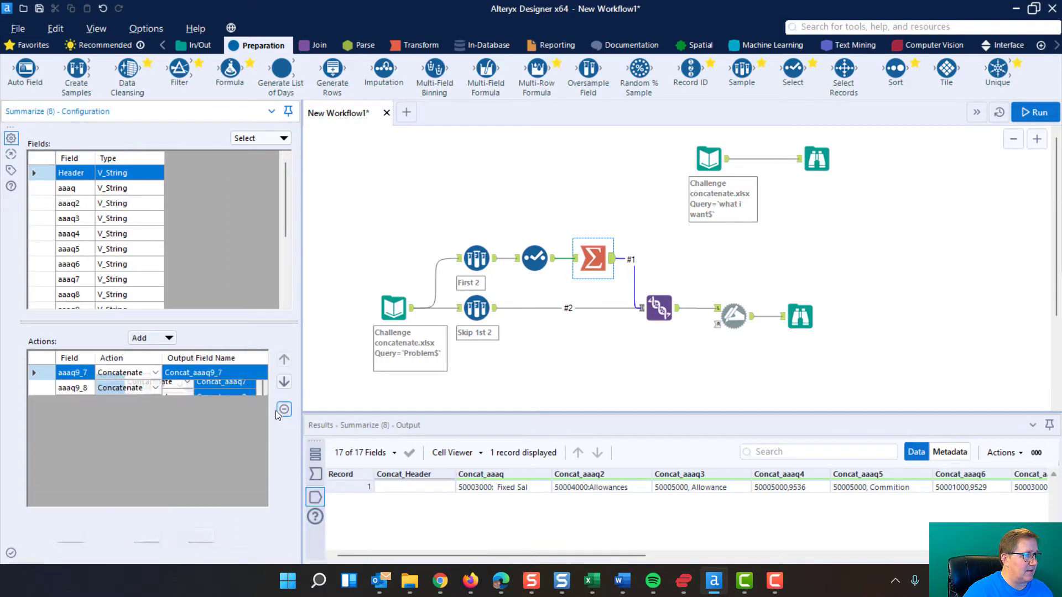
left_click(71, 387)
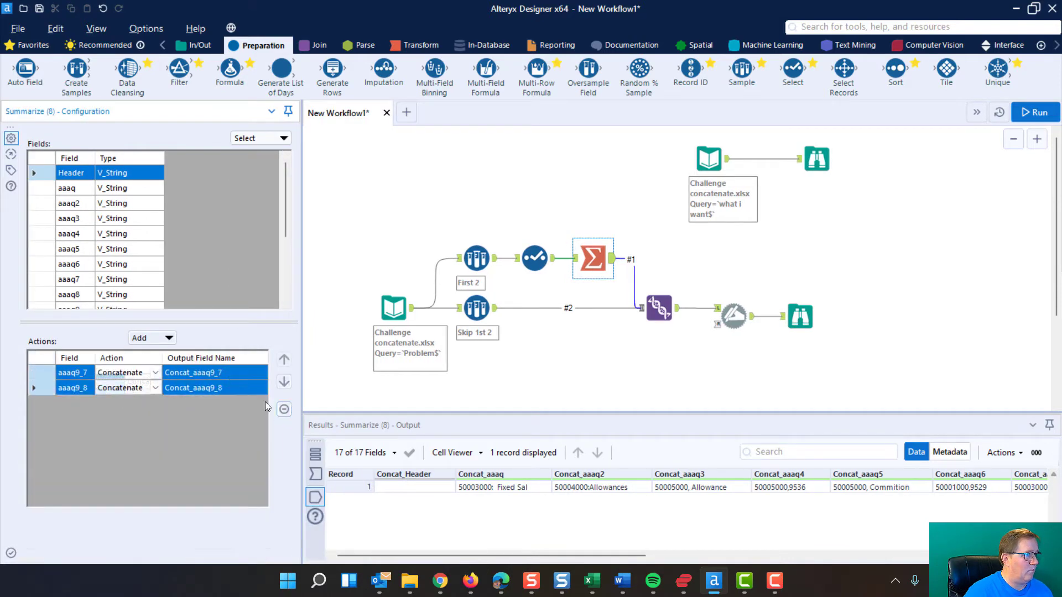
left_click(283, 409)
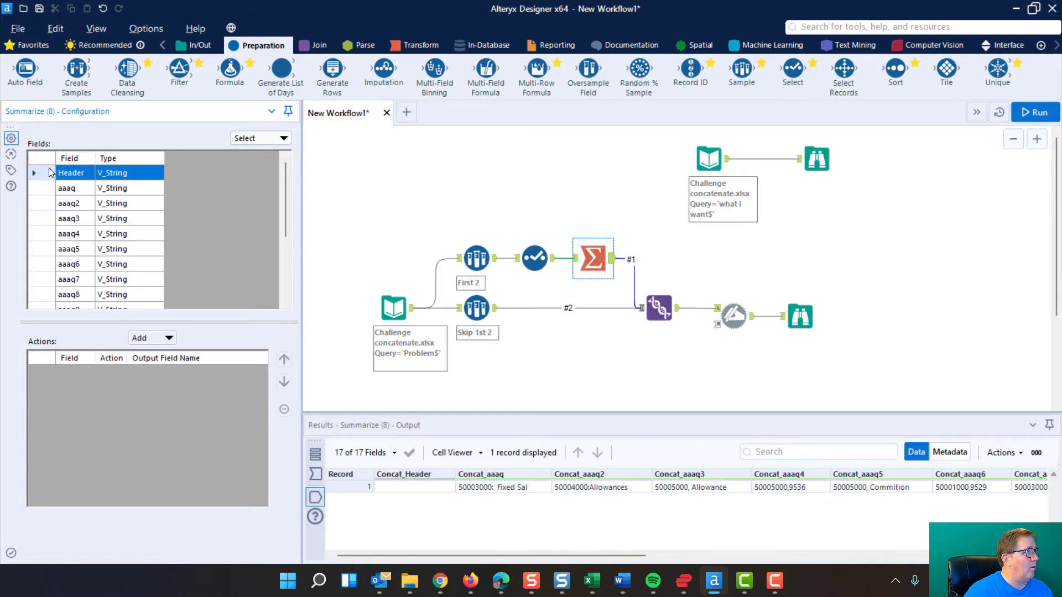
scroll("down", 3)
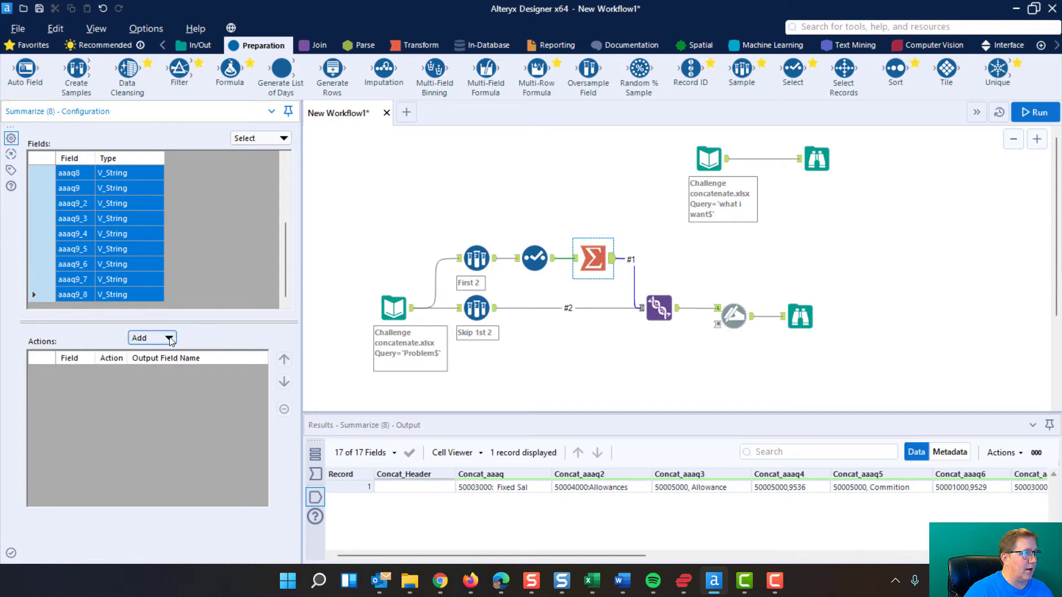
left_click(151, 338)
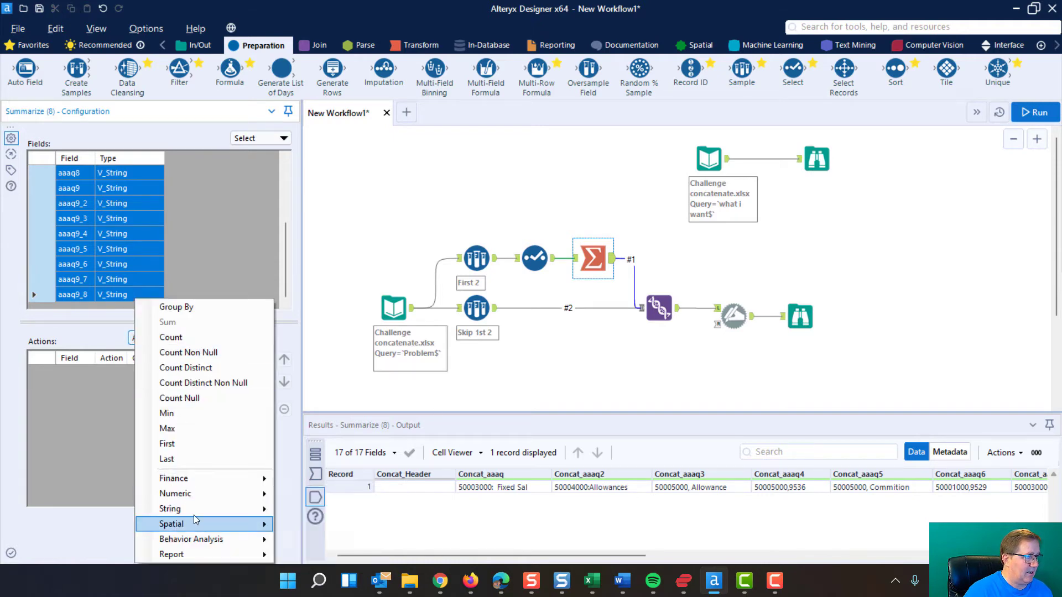
mouse_move(170, 509)
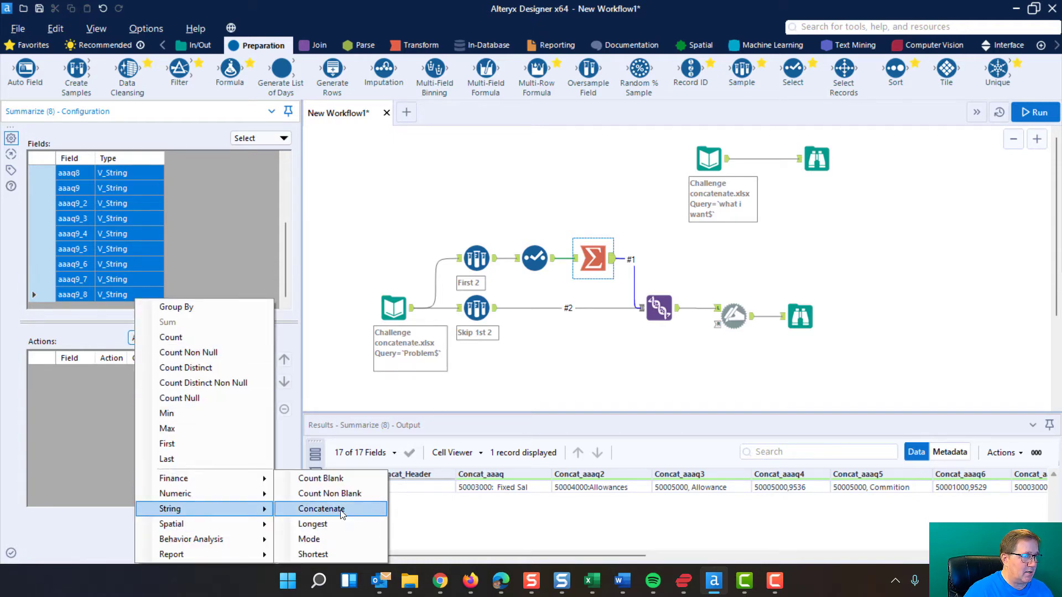
left_click(322, 509)
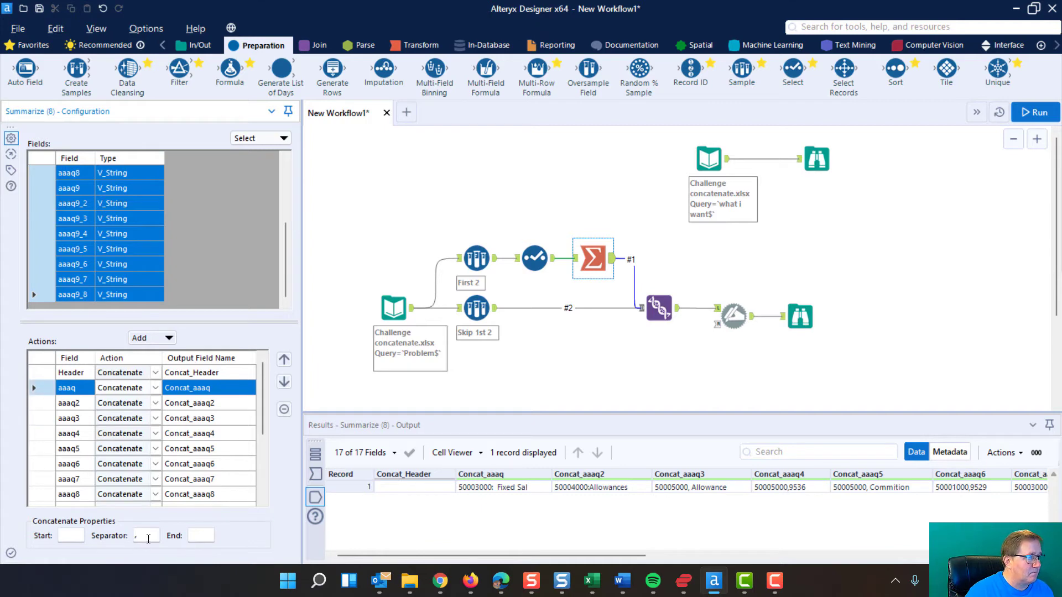
- Set a colon separator on the aaaq, aaaq2 and aaaq3 concatenate actions
left_click(145, 535)
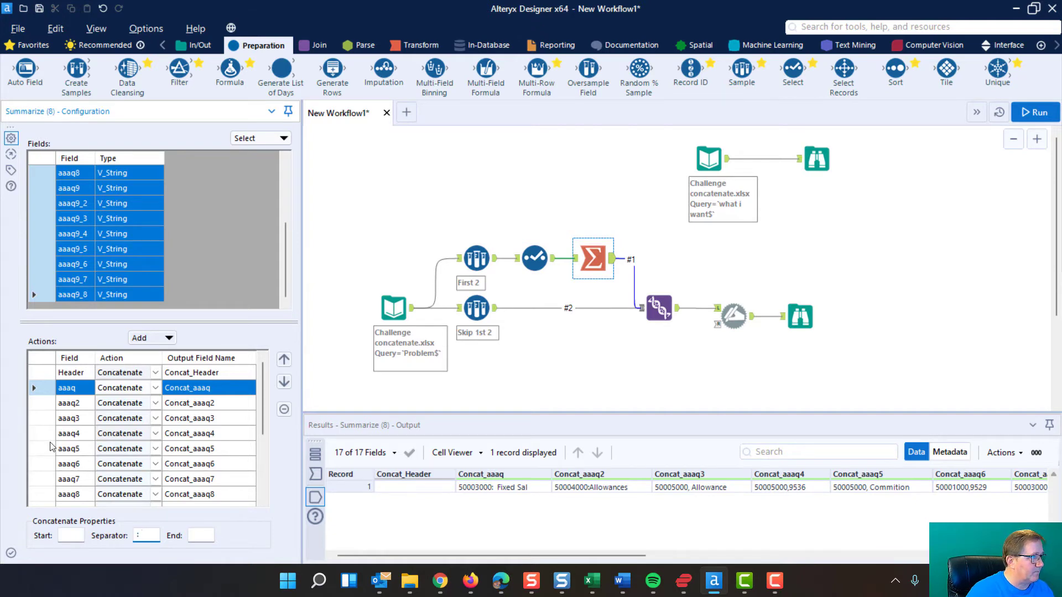
left_click(69, 402)
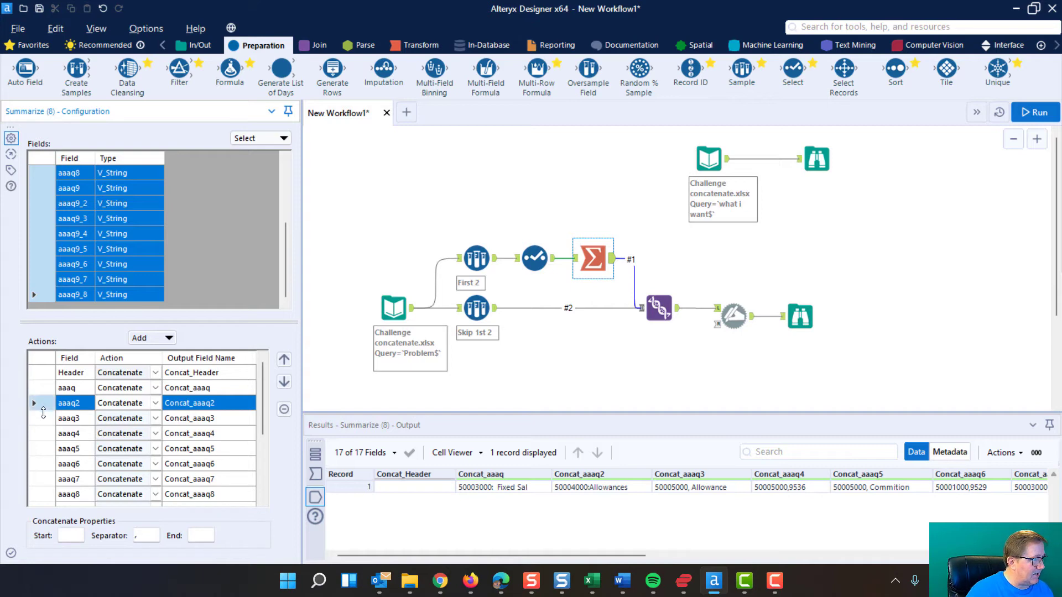
left_click(70, 418)
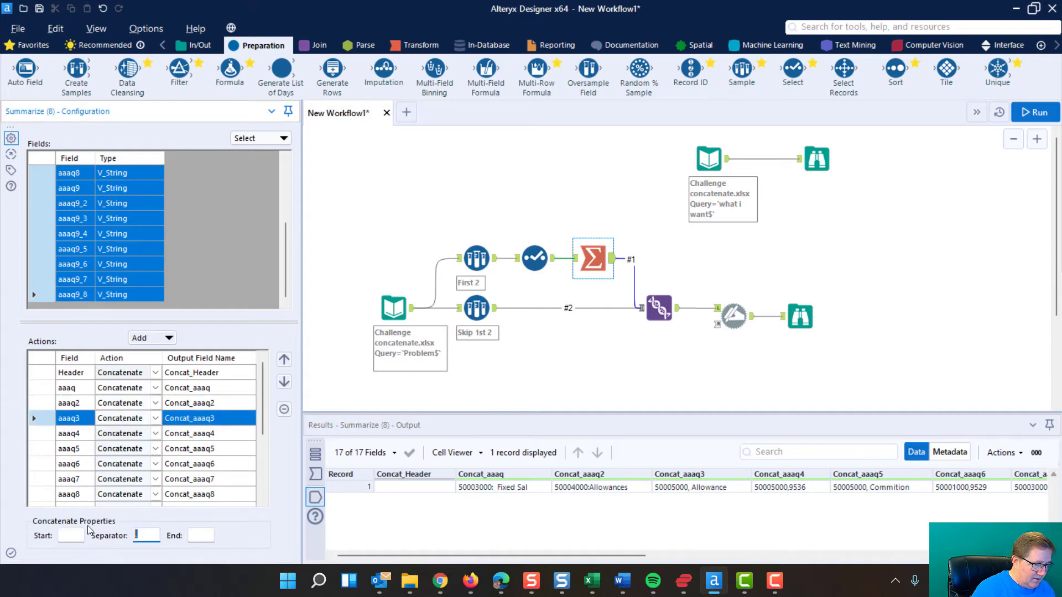
type(":")
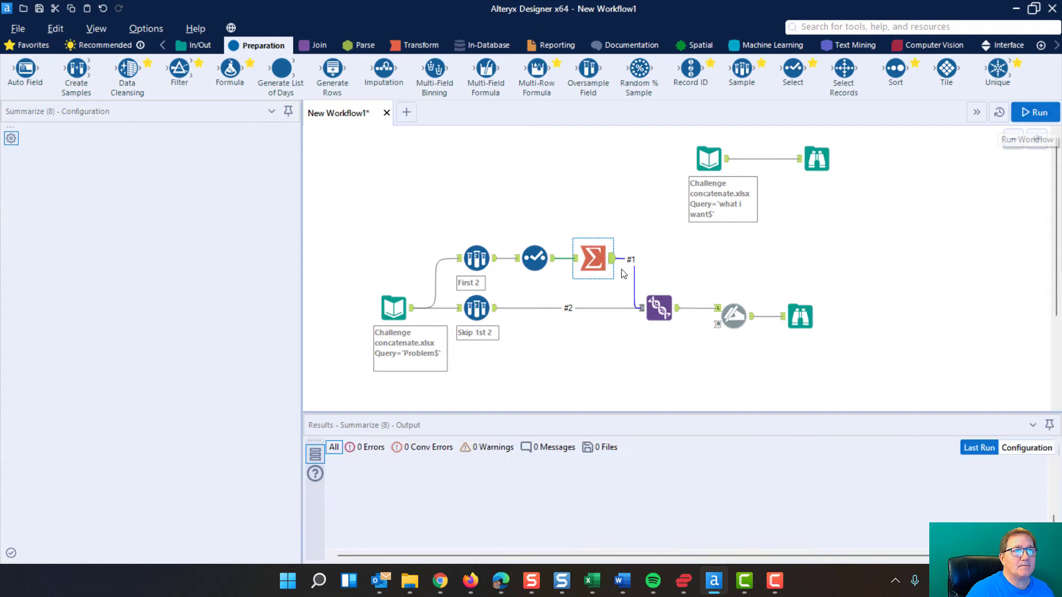
- Check the Summarize output and inspect how the existing Union aligns fields
left_click(1034, 112)
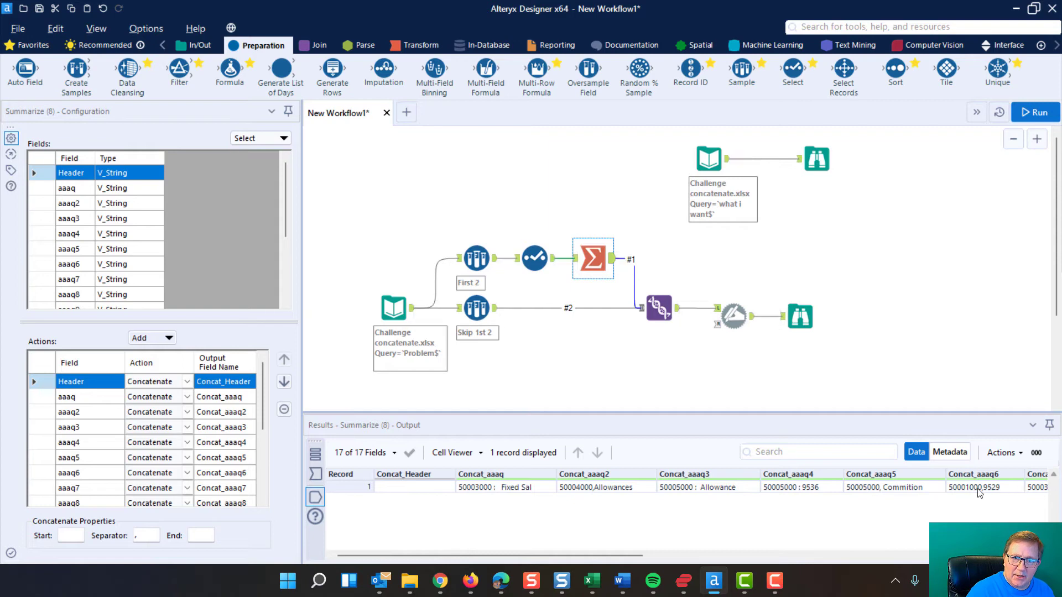
mouse_move(674, 497)
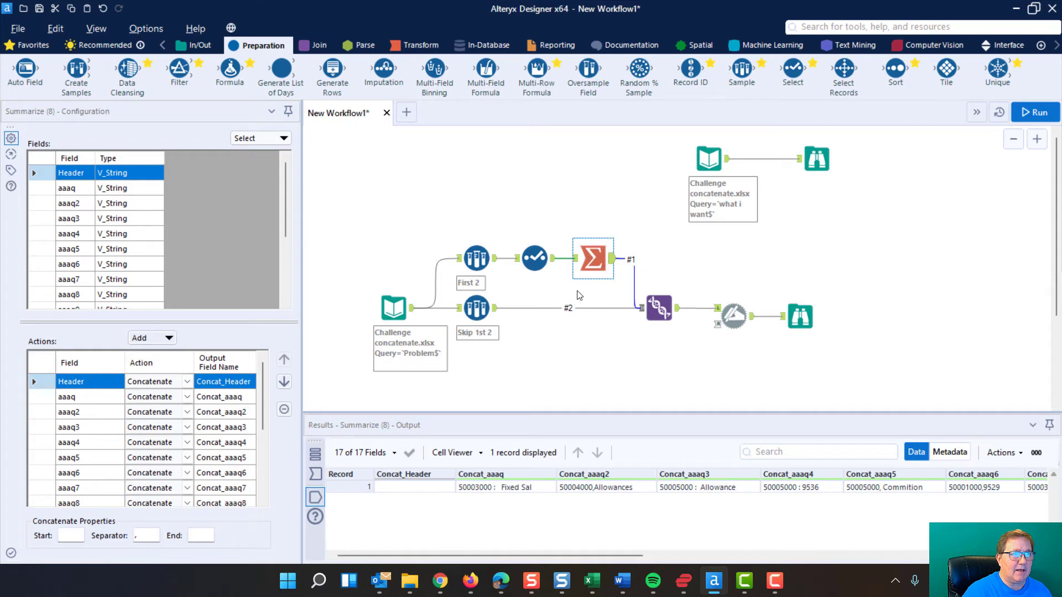
mouse_move(476, 307)
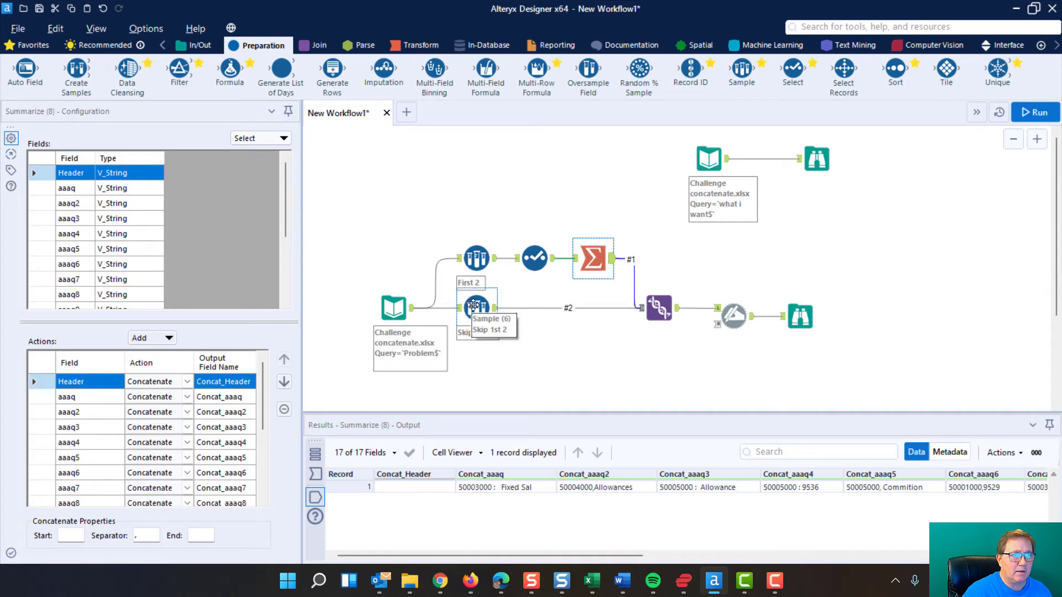
left_click(657, 308)
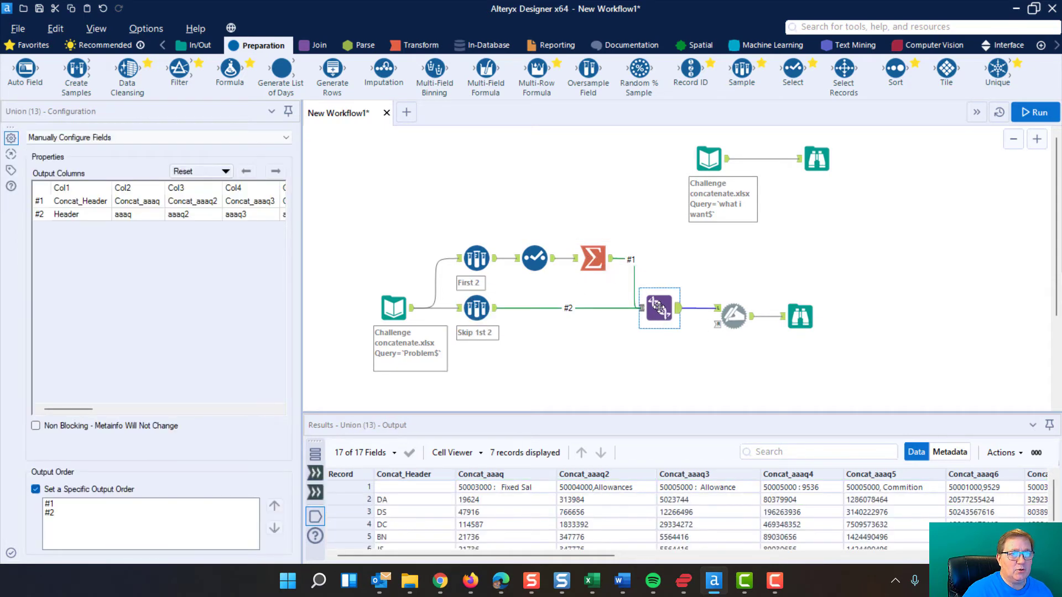
mouse_move(700, 274)
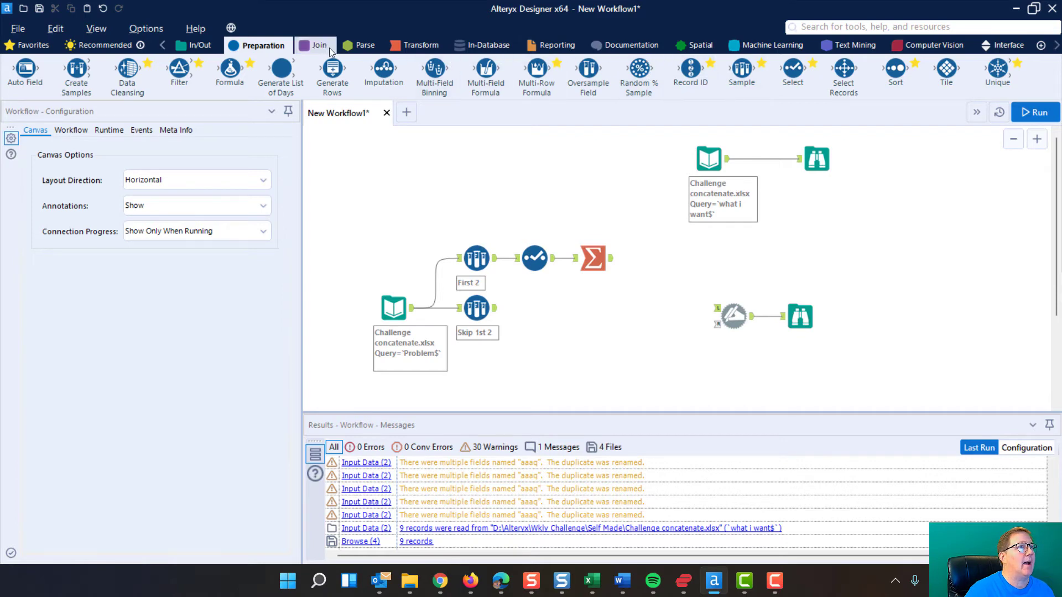
- Add a new Union tool fed by Summarize as #1 and Skip 1st 2 as #2
left_click(315, 44)
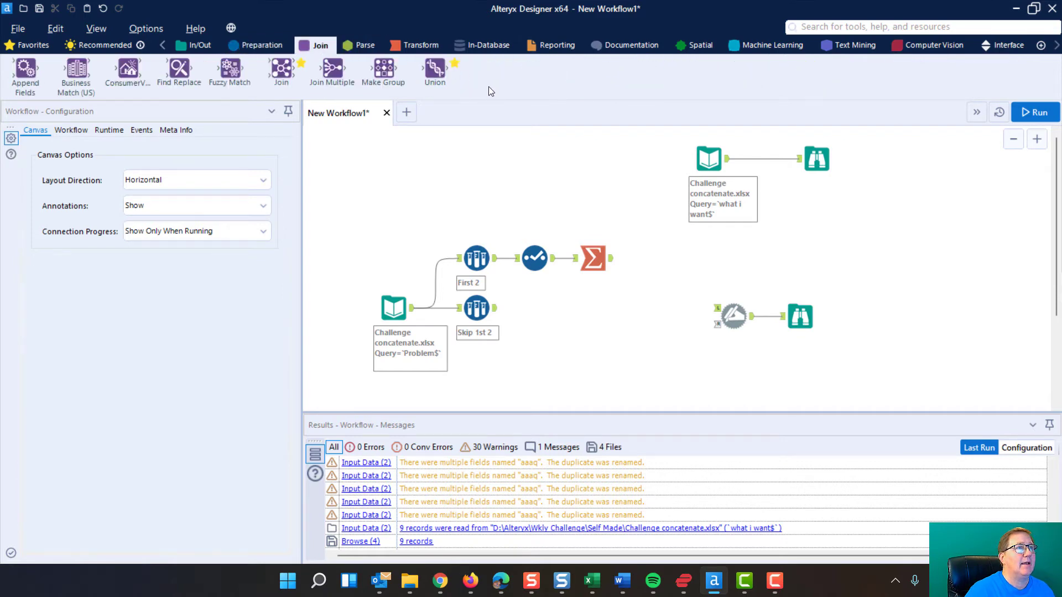
left_click_drag(434, 71, 654, 319)
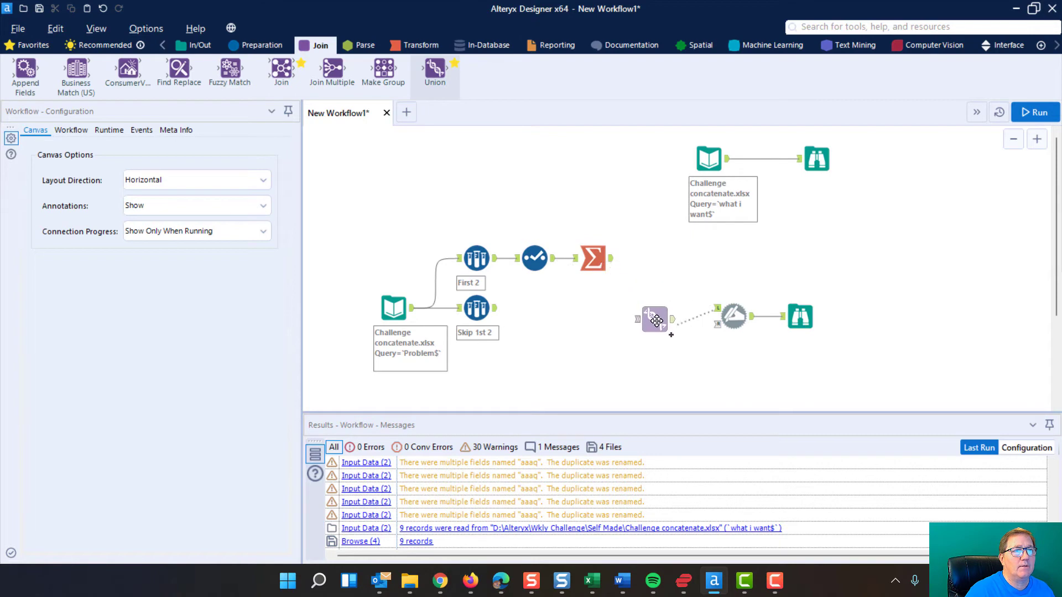
left_click(654, 319)
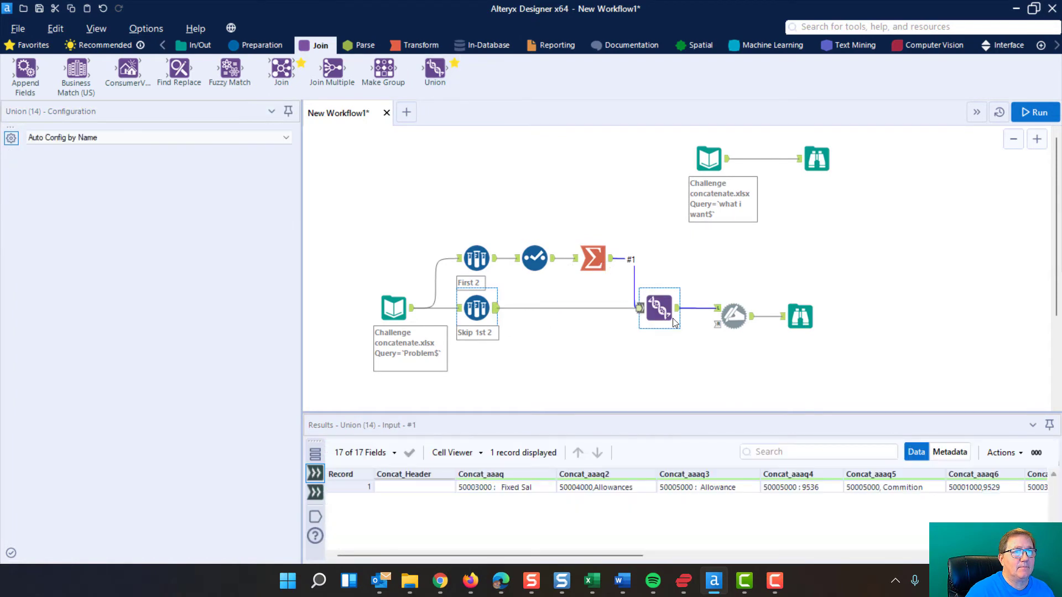
left_click(657, 308)
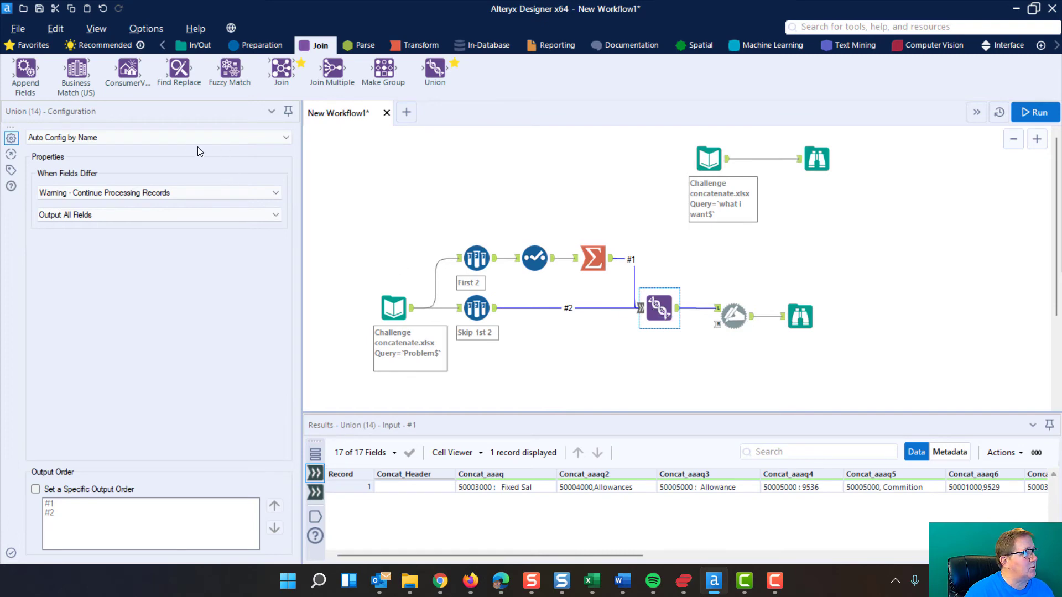
left_click(157, 137)
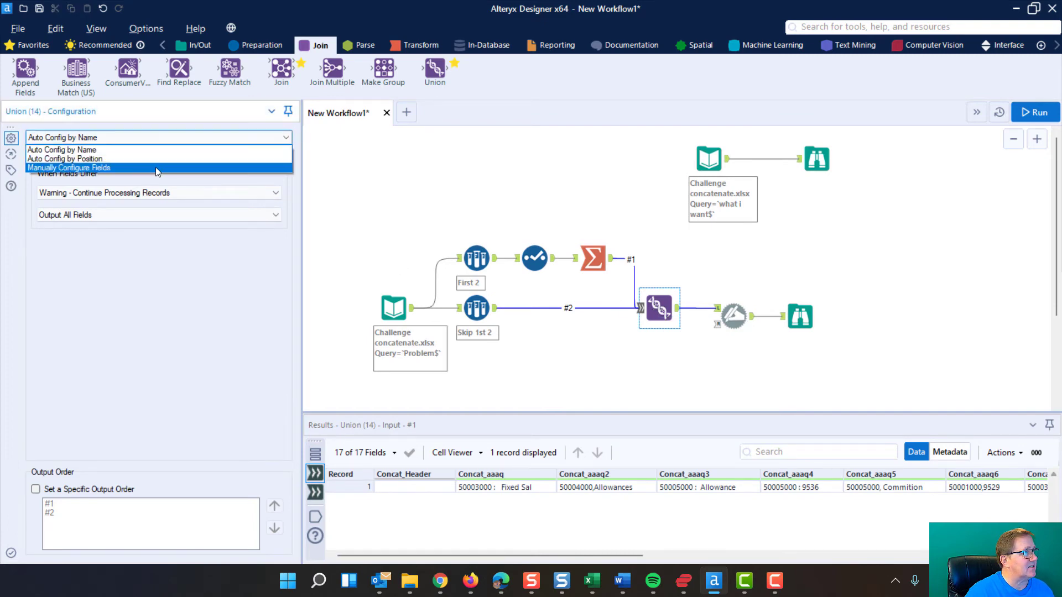
- Switch the Union to manual field configuration and shift input #2's Header into Col1
left_click(69, 167)
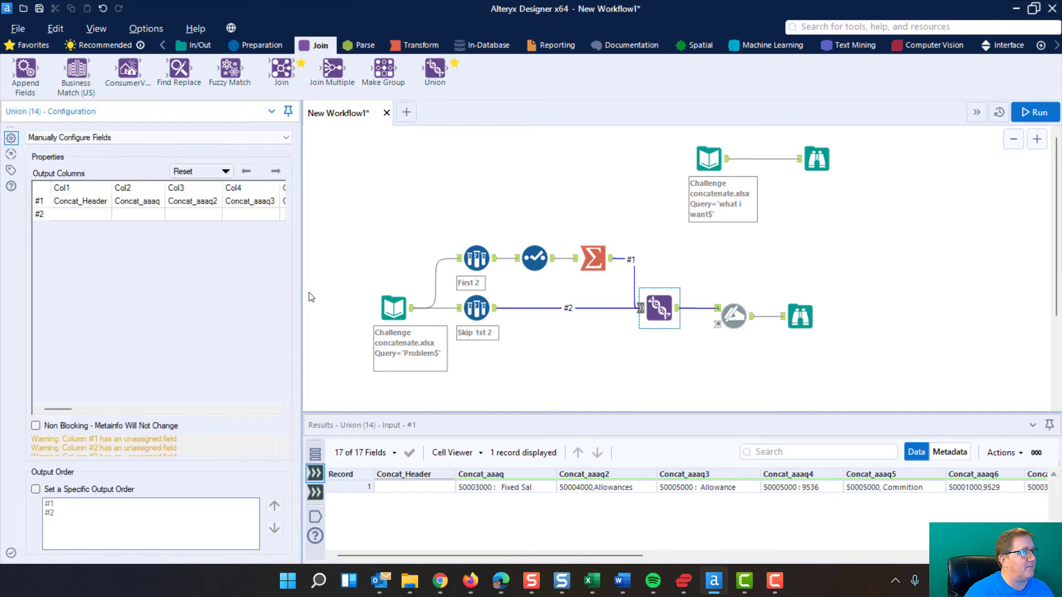
mouse_move(301, 294)
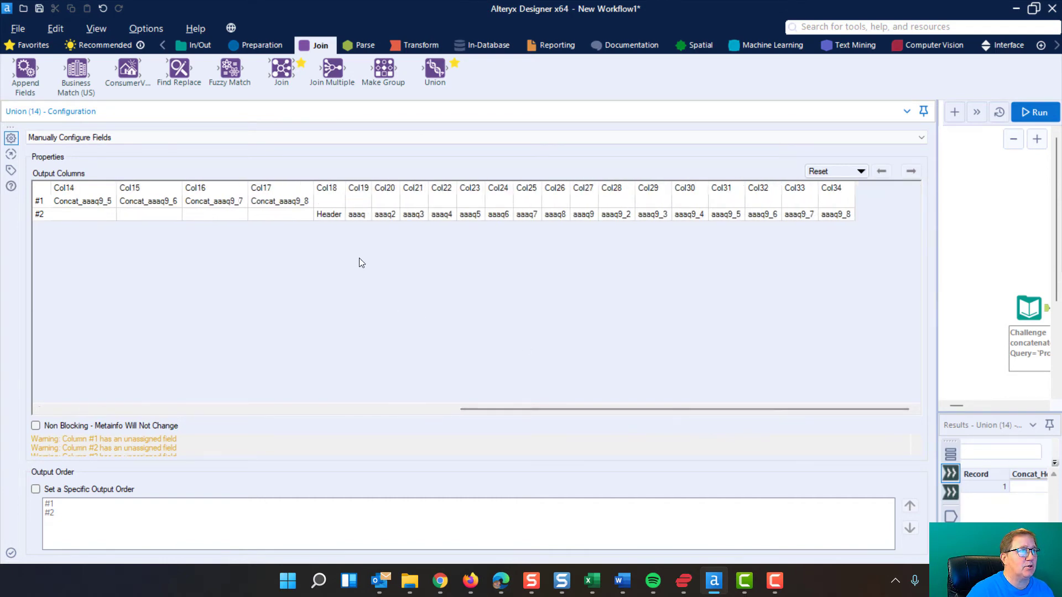
mouse_move(323, 215)
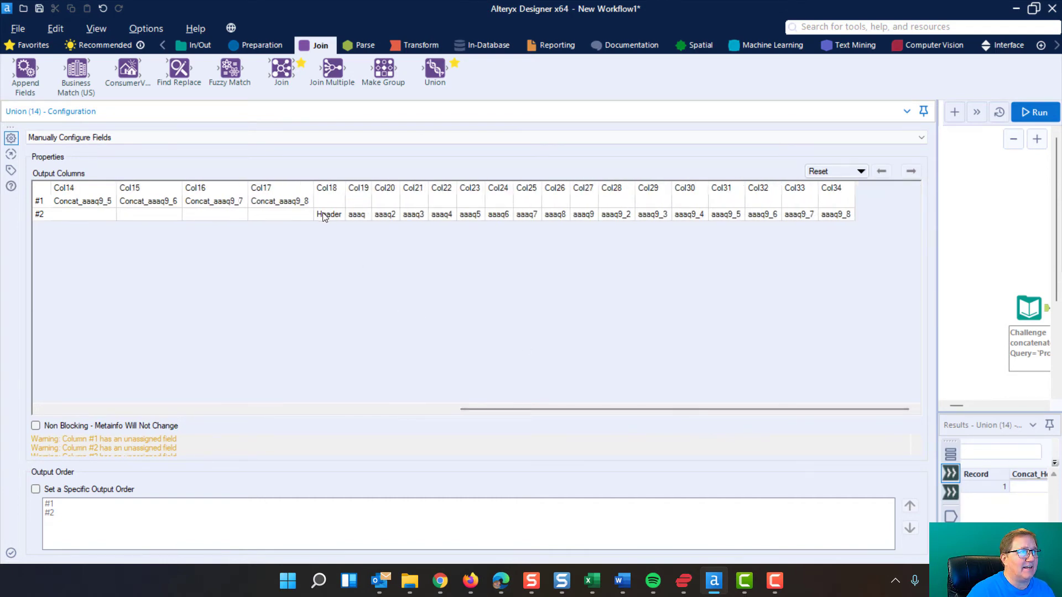
left_click_drag(328, 214, 630, 214)
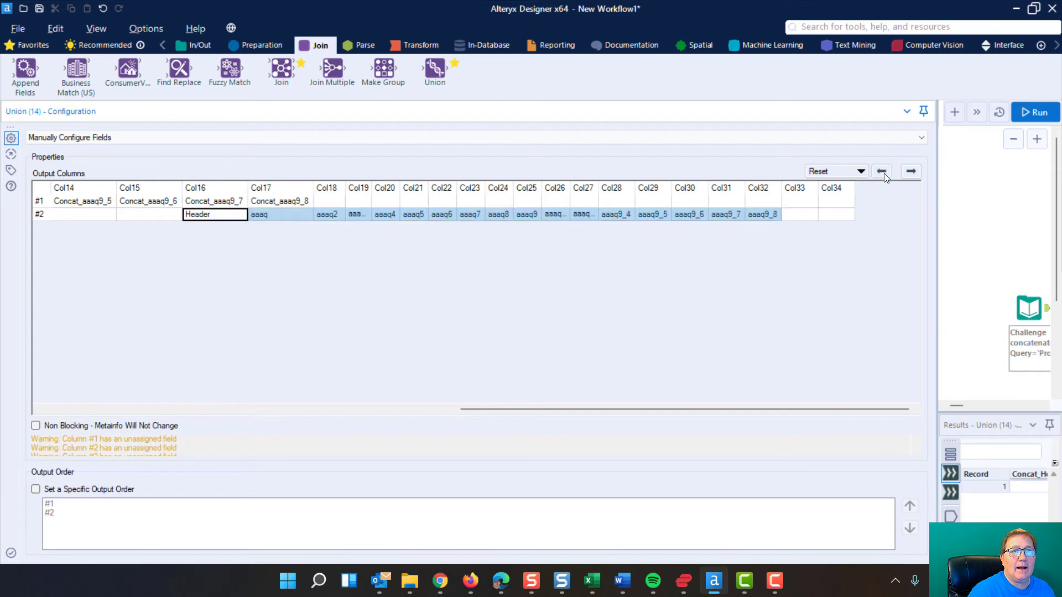
left_click(881, 170)
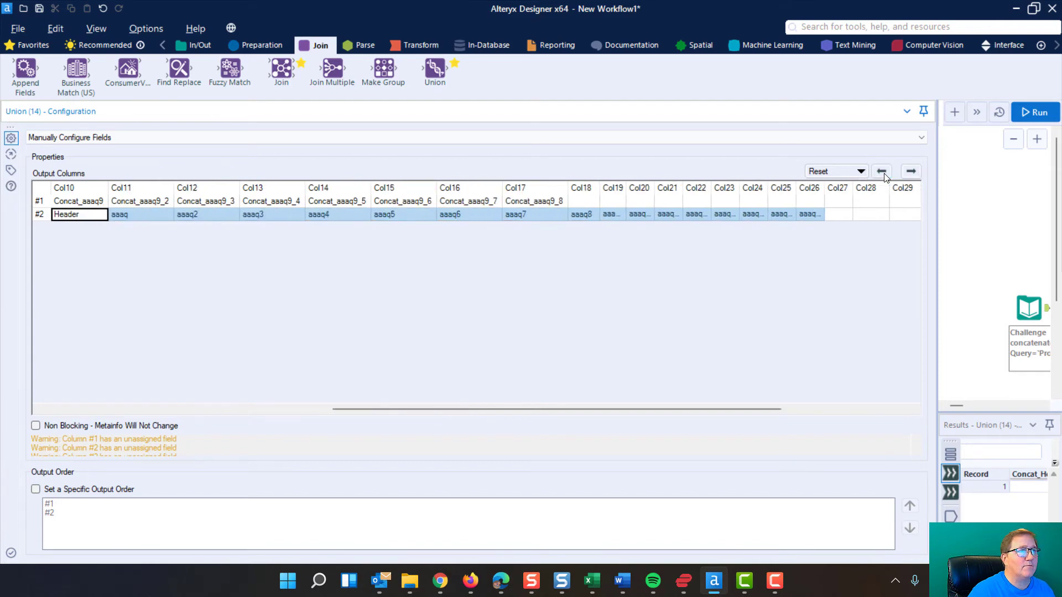
left_click(881, 171)
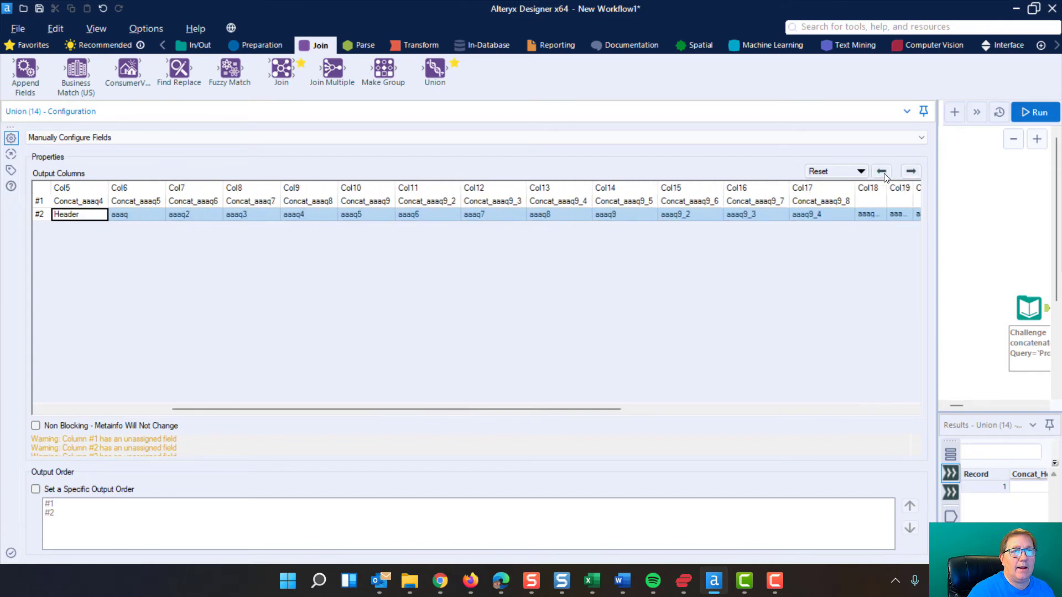
left_click(881, 171)
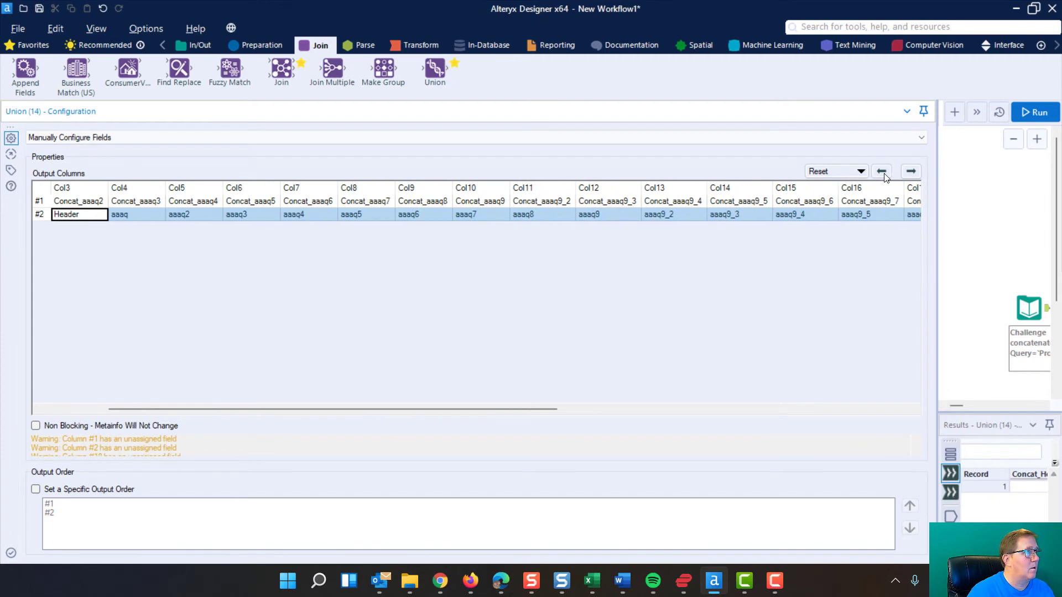
left_click(880, 171)
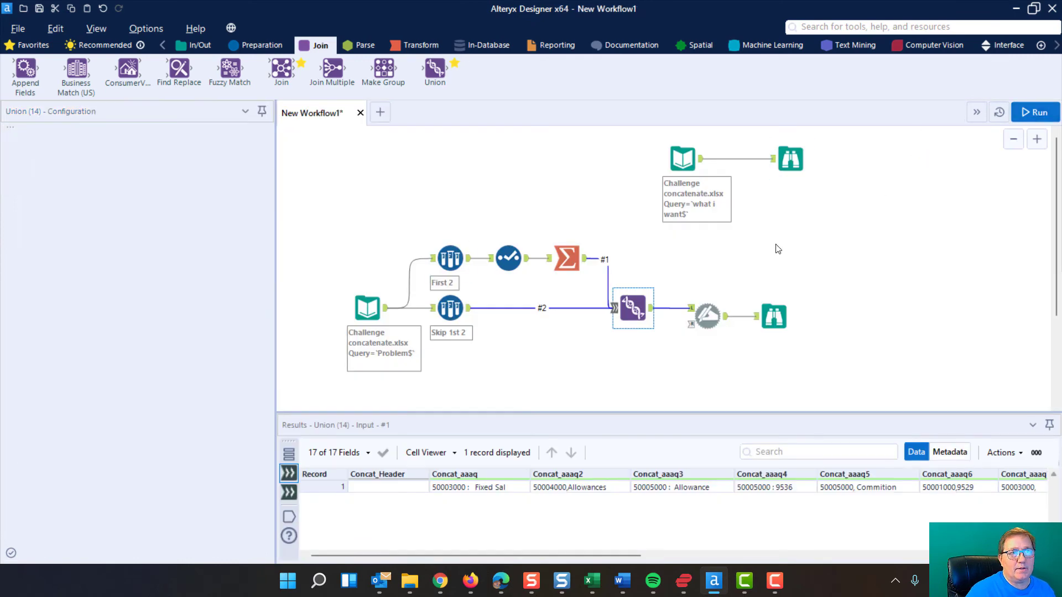
- Run the workflow and inspect the Union's 7 records, selecting header record 7
left_click(1035, 112)
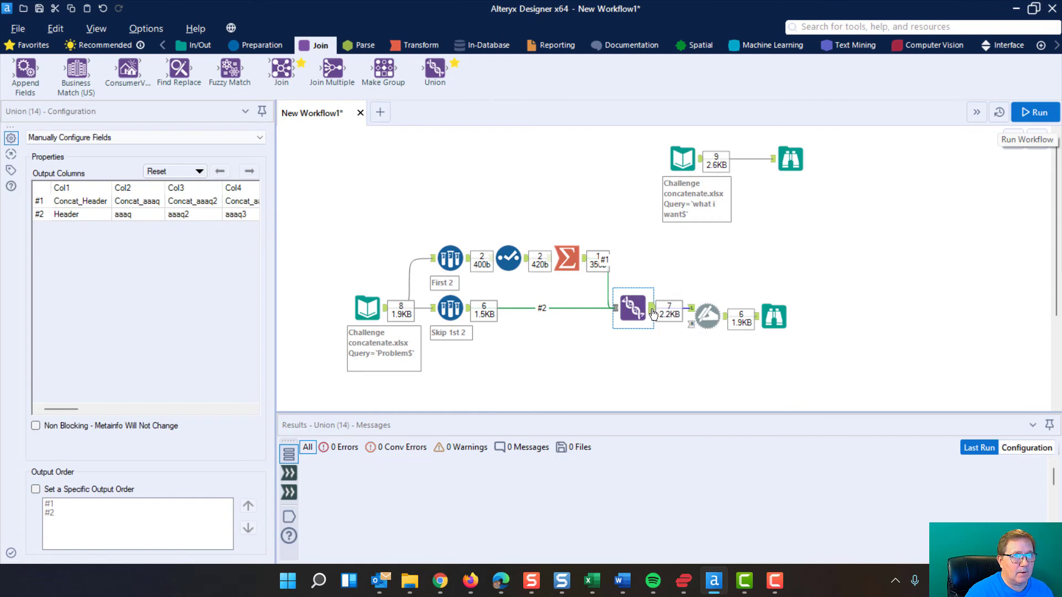
left_click(1035, 112)
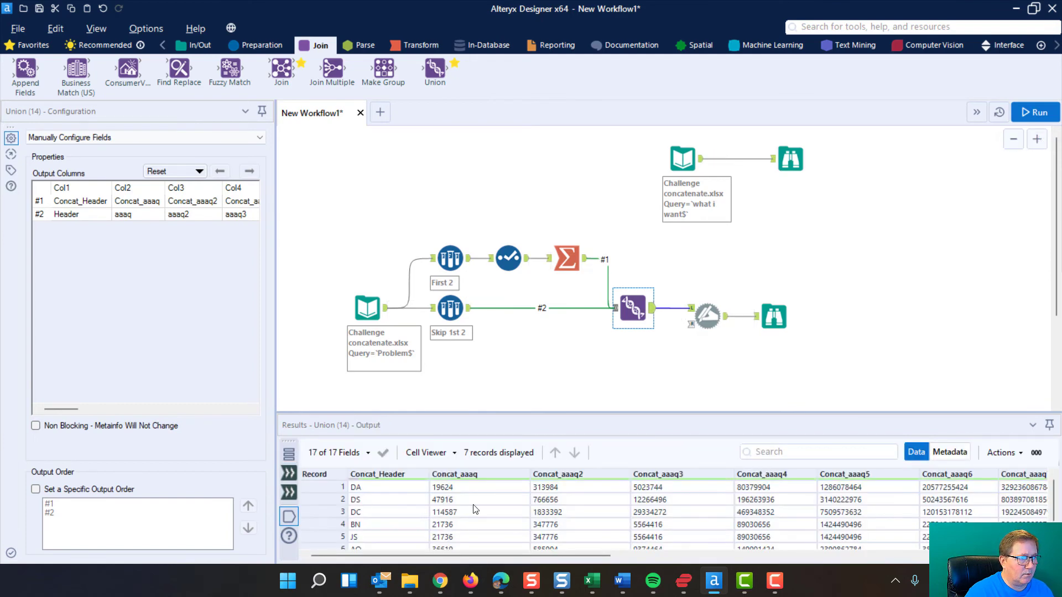
mouse_move(499, 413)
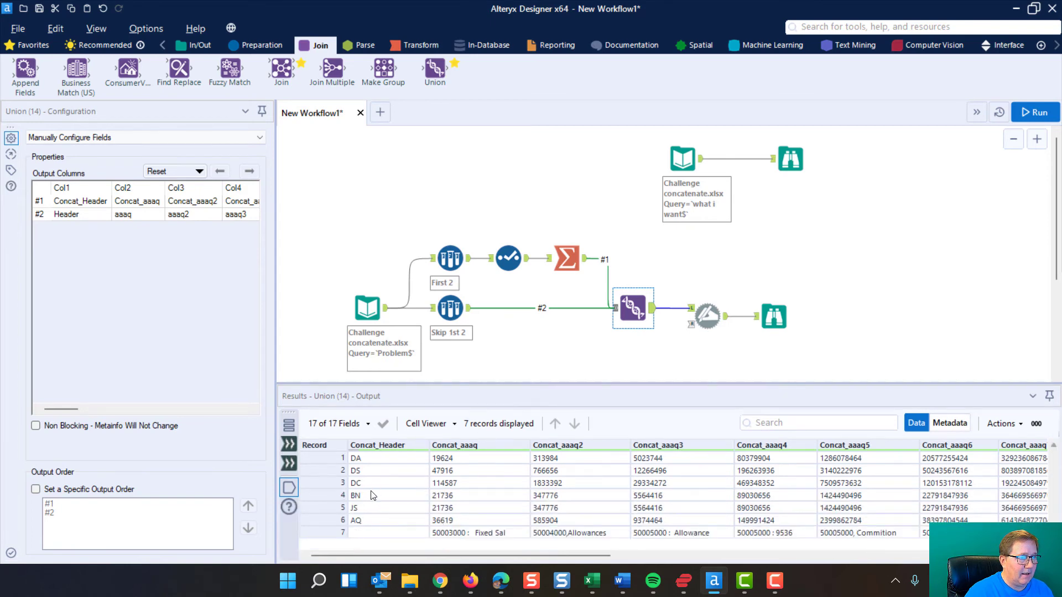
left_click(343, 532)
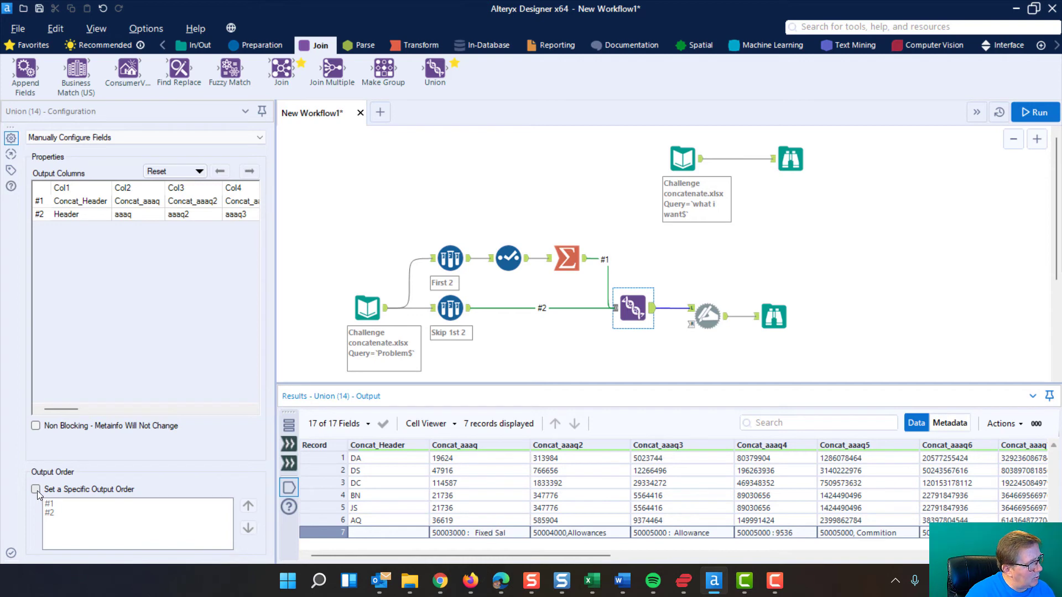
- Give the Union a specific output order (#1 then #2) and rerun the workflow
left_click(36, 489)
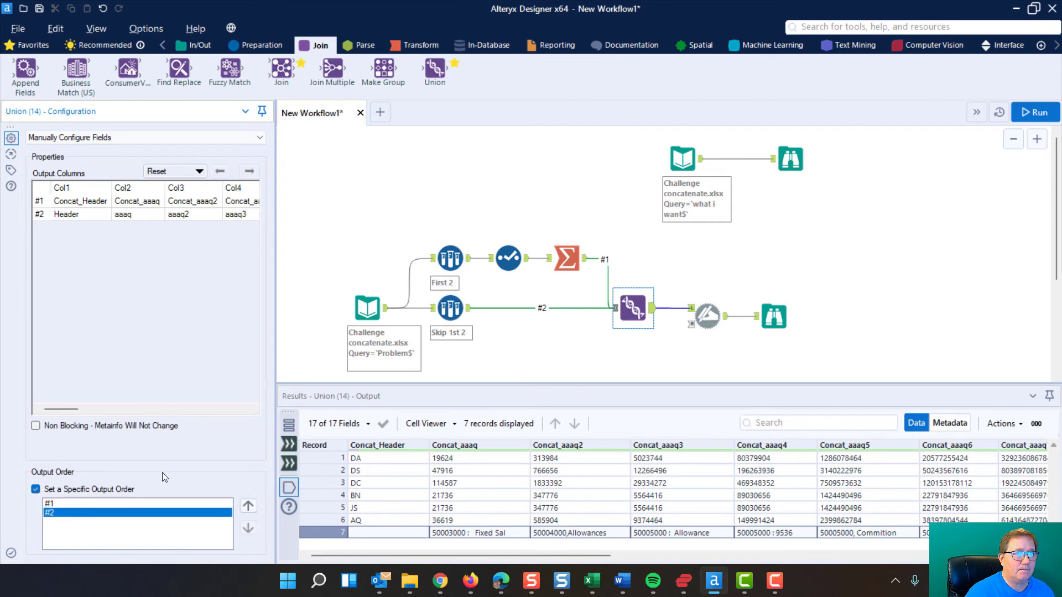
mouse_move(956, 88)
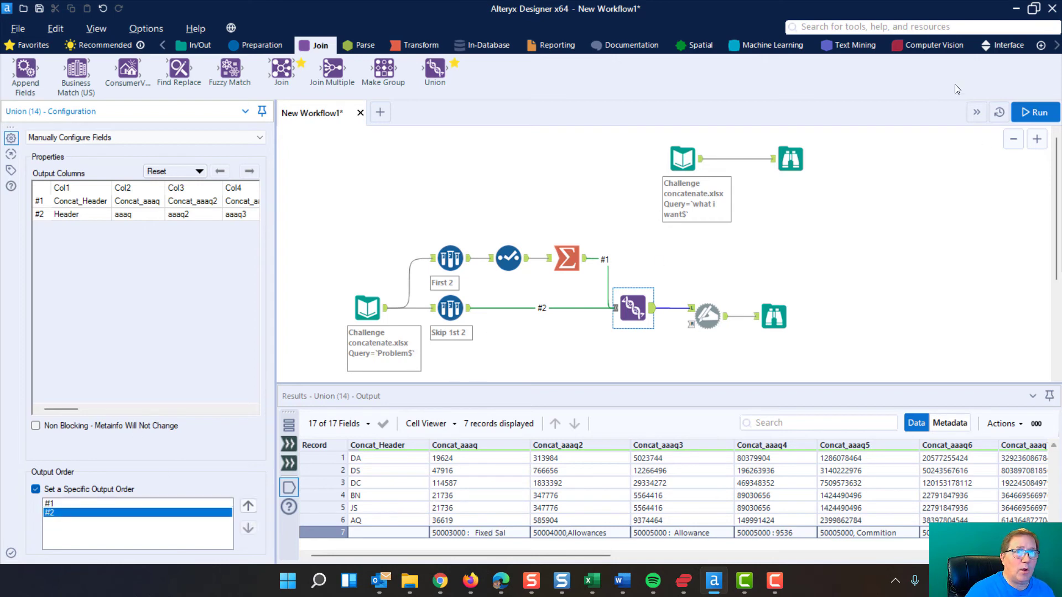
left_click(1035, 112)
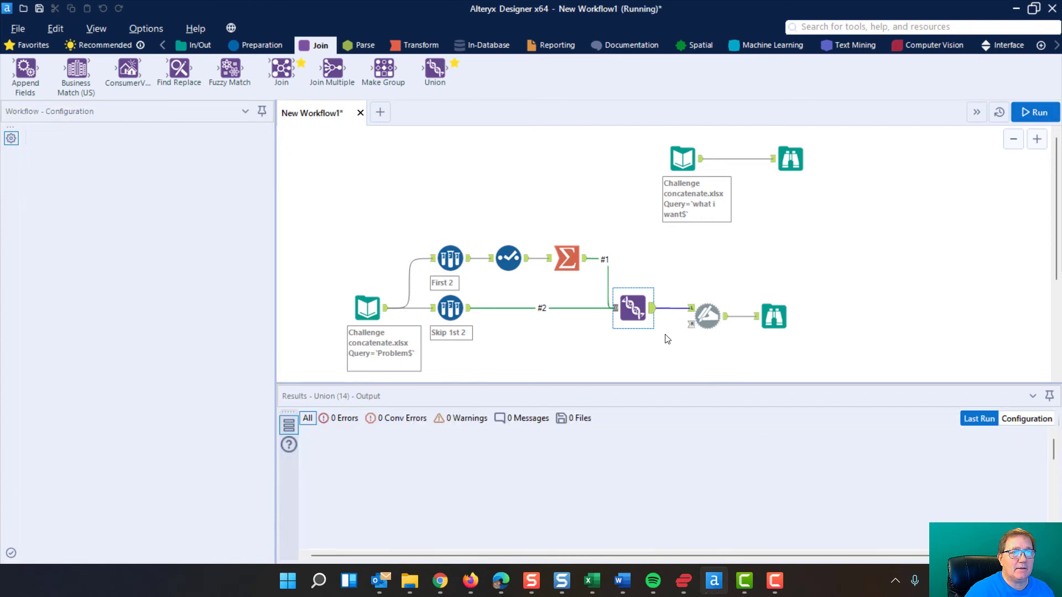
left_click(1034, 111)
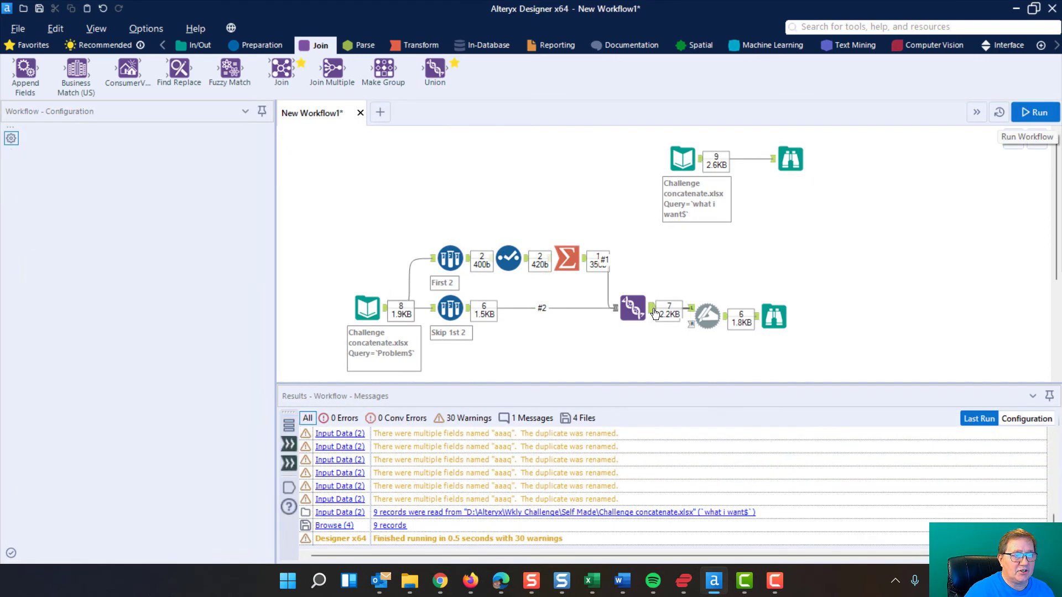
left_click(631, 309)
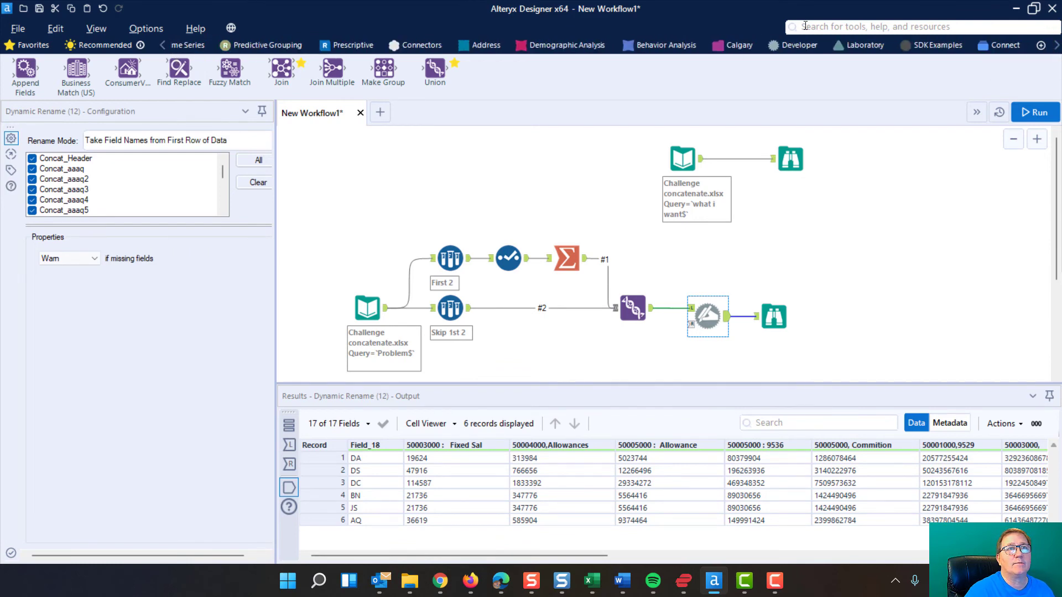
- Keep Dynamic Rename taking field names from the first data row, then rerun the workflow
left_click(798, 45)
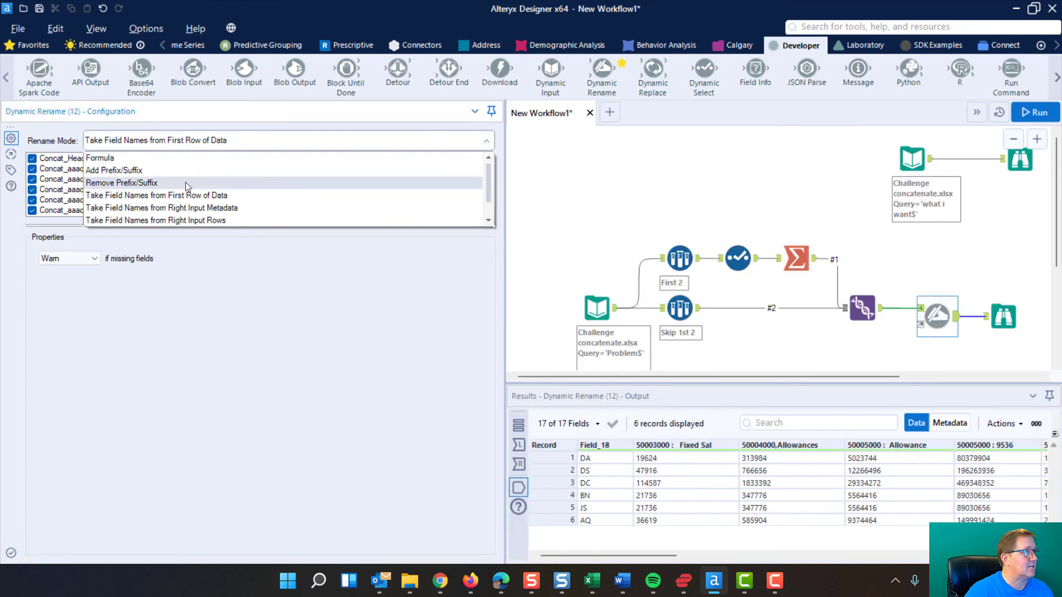
left_click(156, 195)
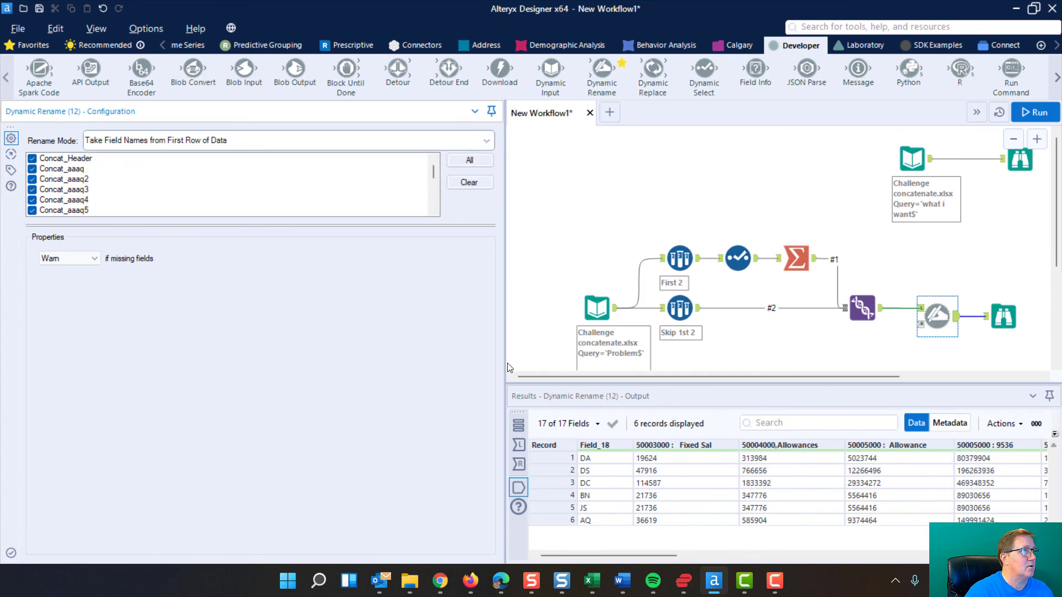
mouse_move(509, 314)
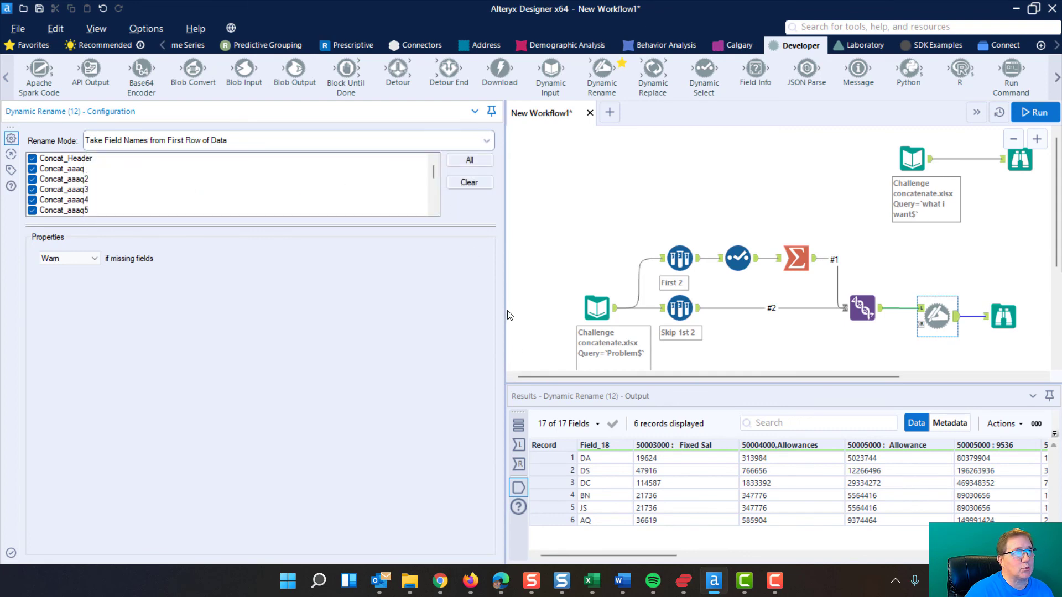
mouse_move(184, 308)
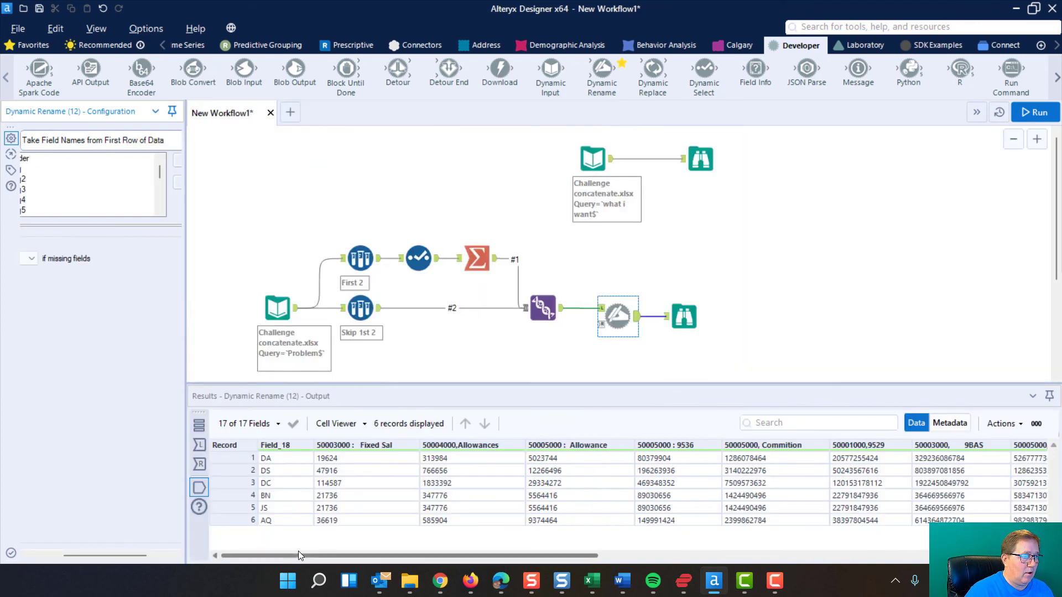
scroll("right", 3)
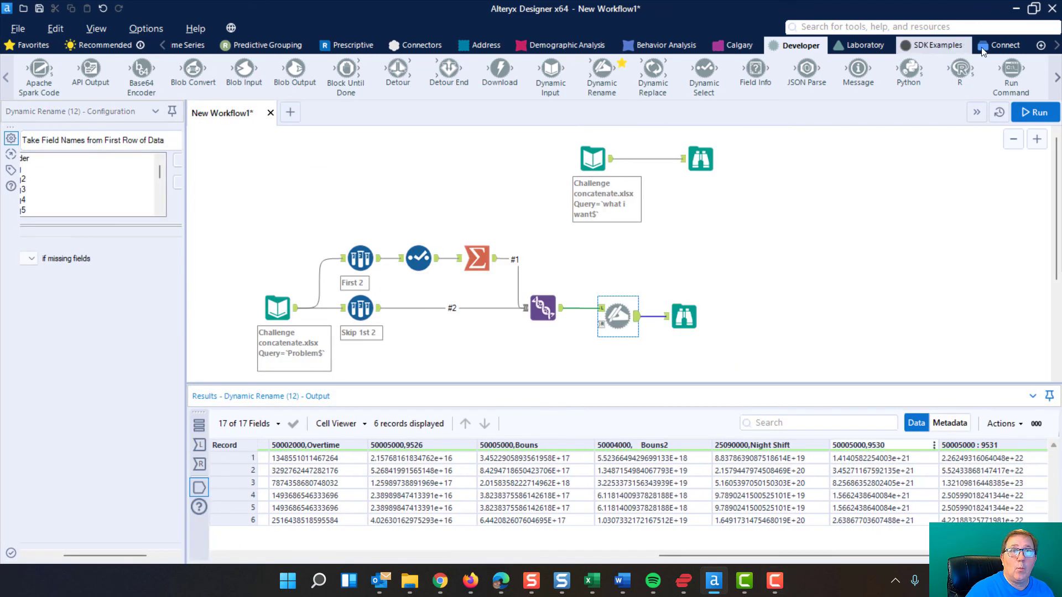
left_click(1034, 111)
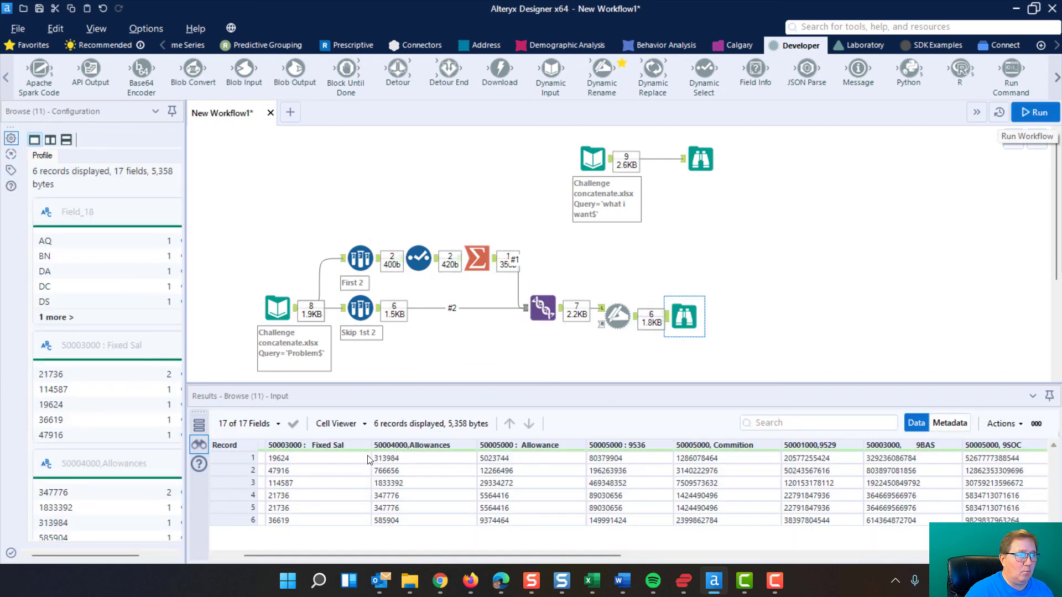
mouse_move(770, 519)
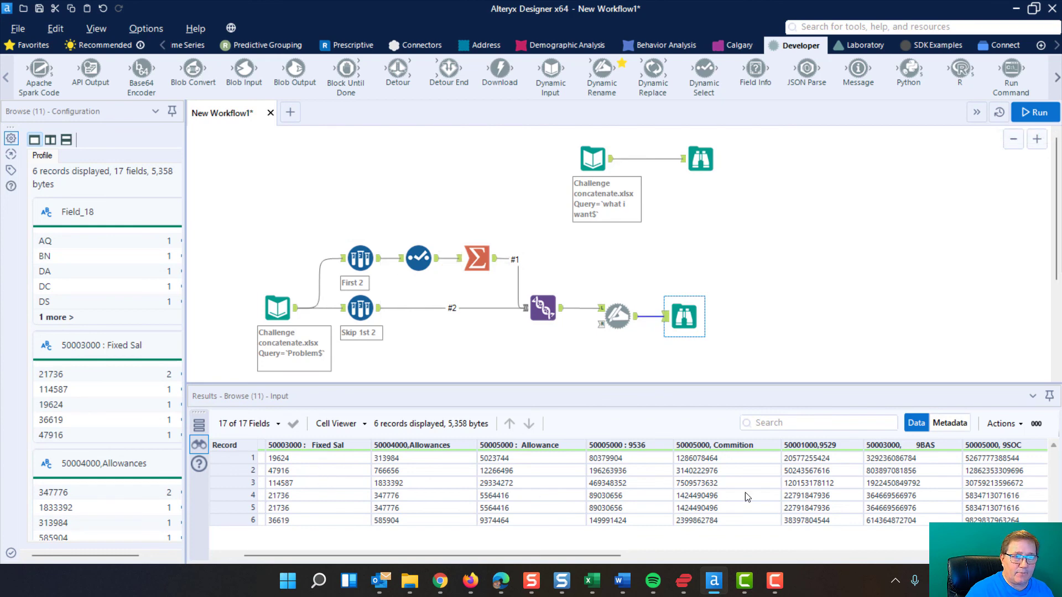
mouse_move(804, 332)
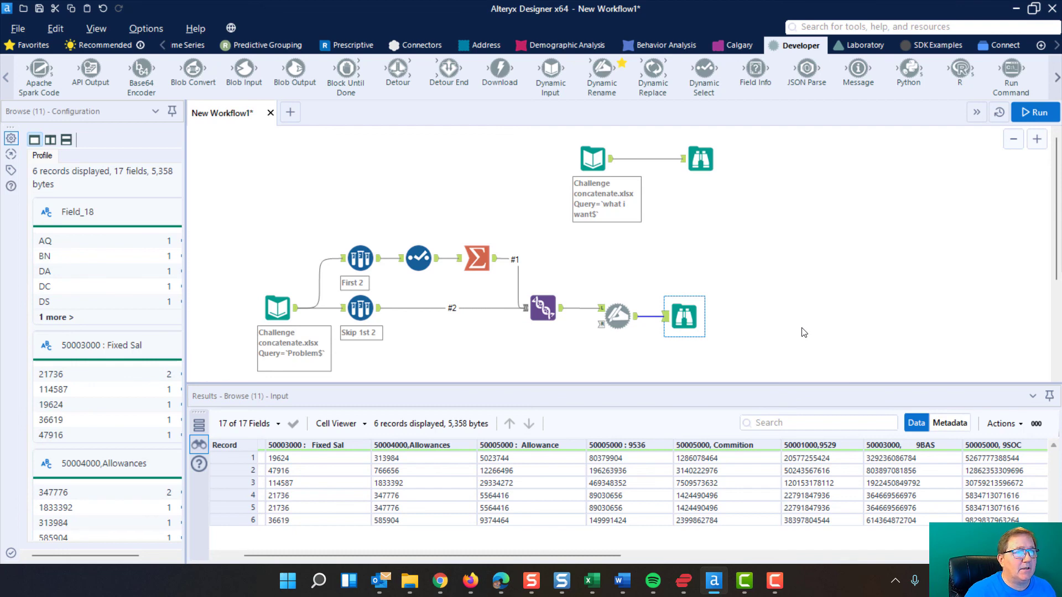
mouse_move(893, 203)
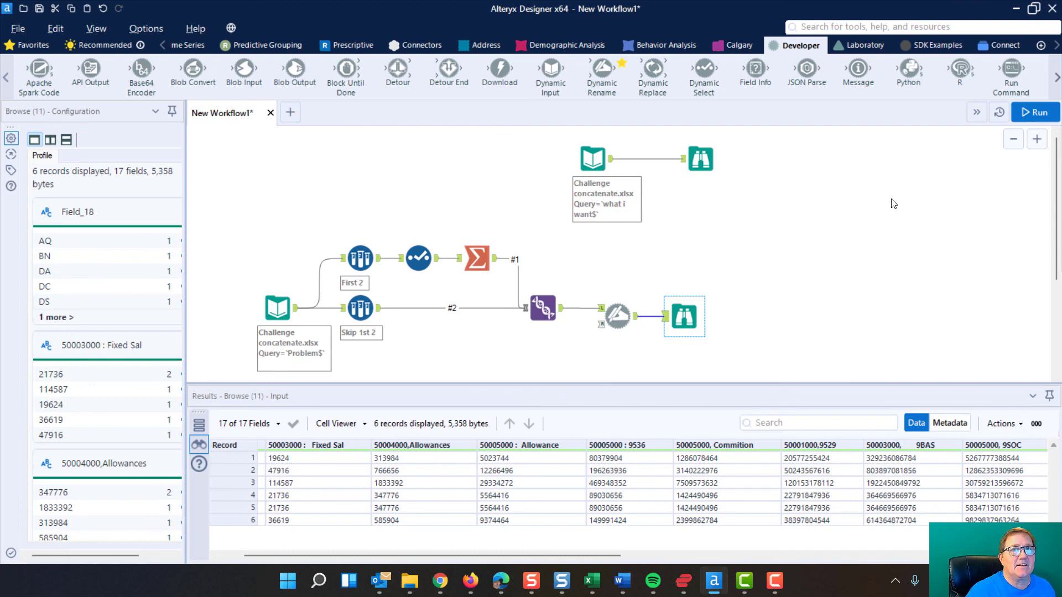